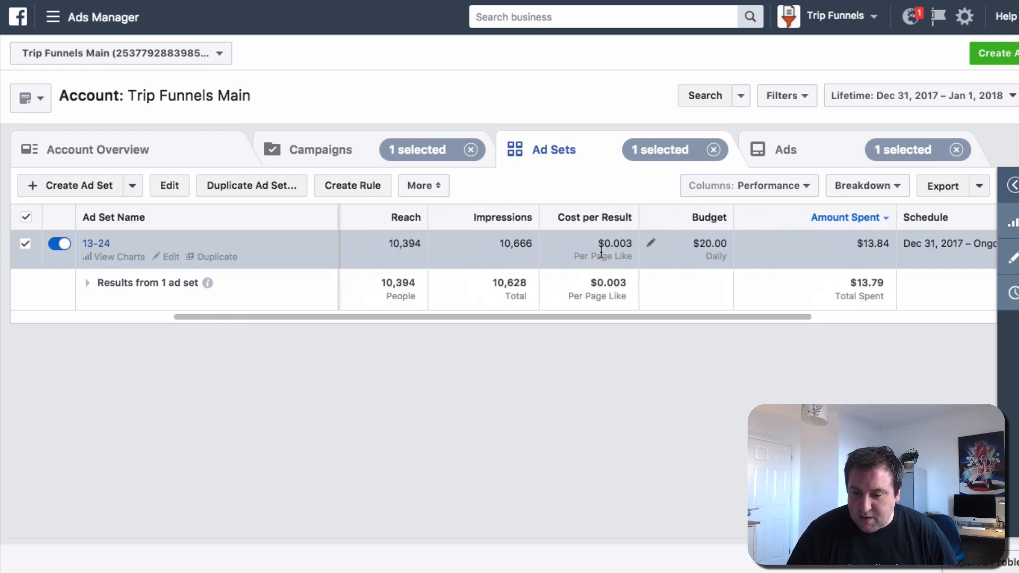
pyautogui.moveTo(605, 273)
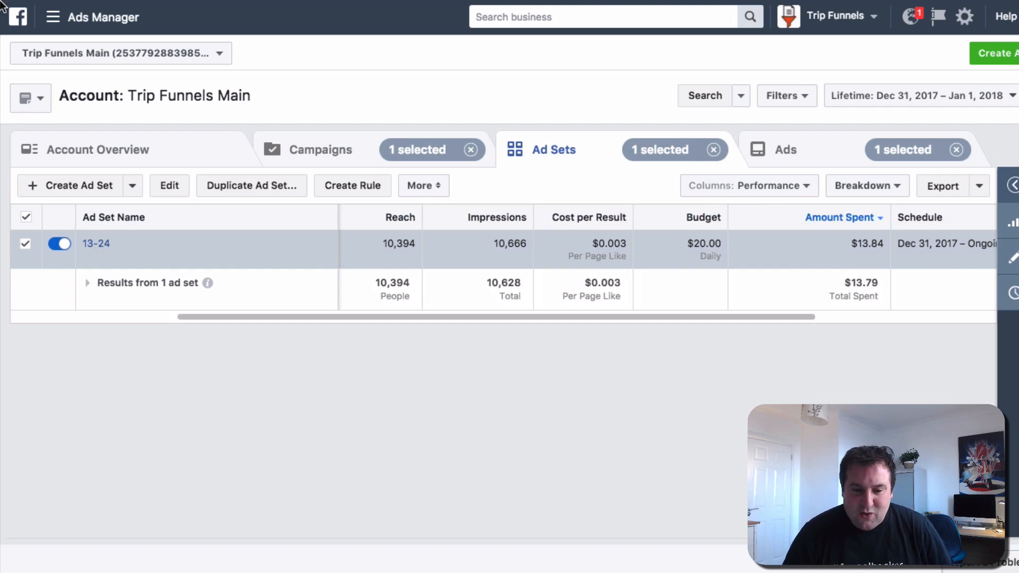
# Start a new ad set promoting the 'Brighton things for sale, wanted or free' page
pyautogui.click(52, 17)
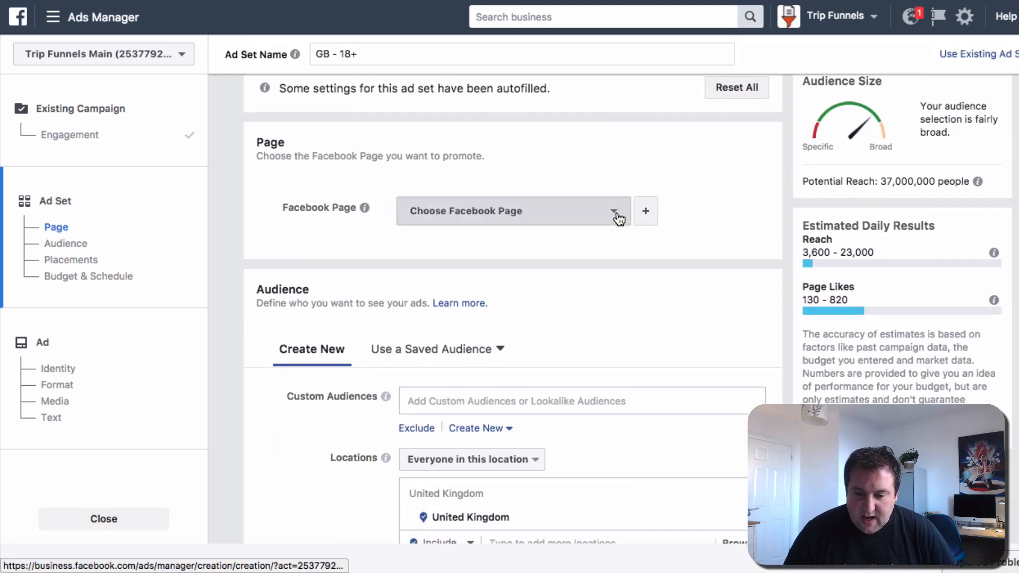
pyautogui.click(512, 211)
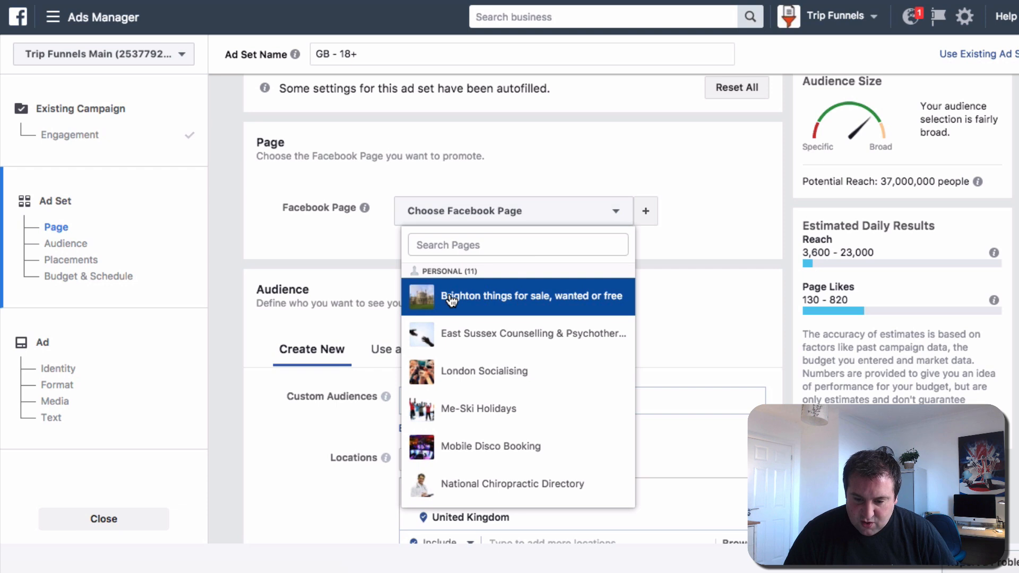
pyautogui.click(531, 295)
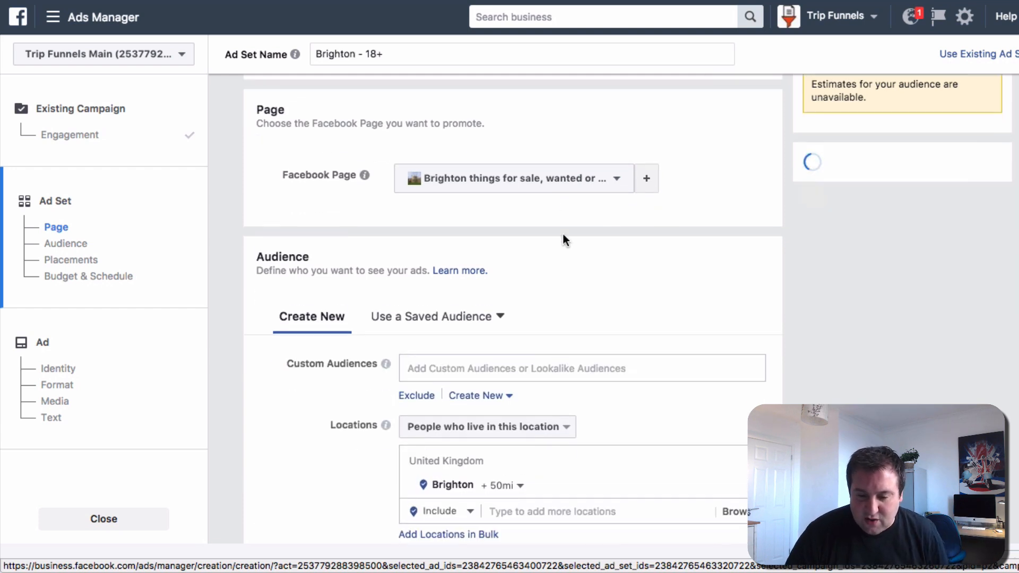
pyautogui.scroll(-3)
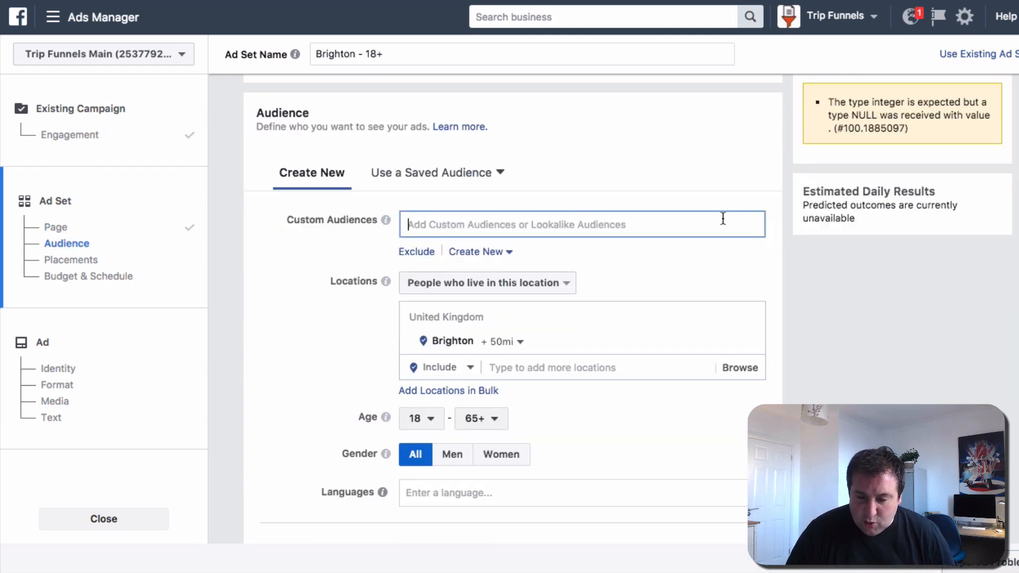
# Replace the Brighton location with Worldwide
pyautogui.click(581, 224)
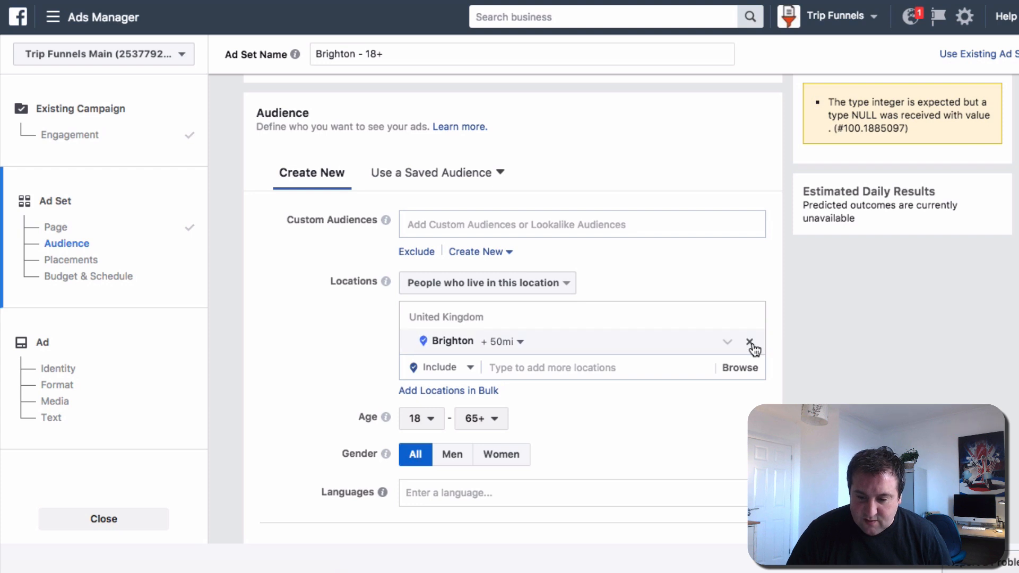
pyautogui.click(749, 342)
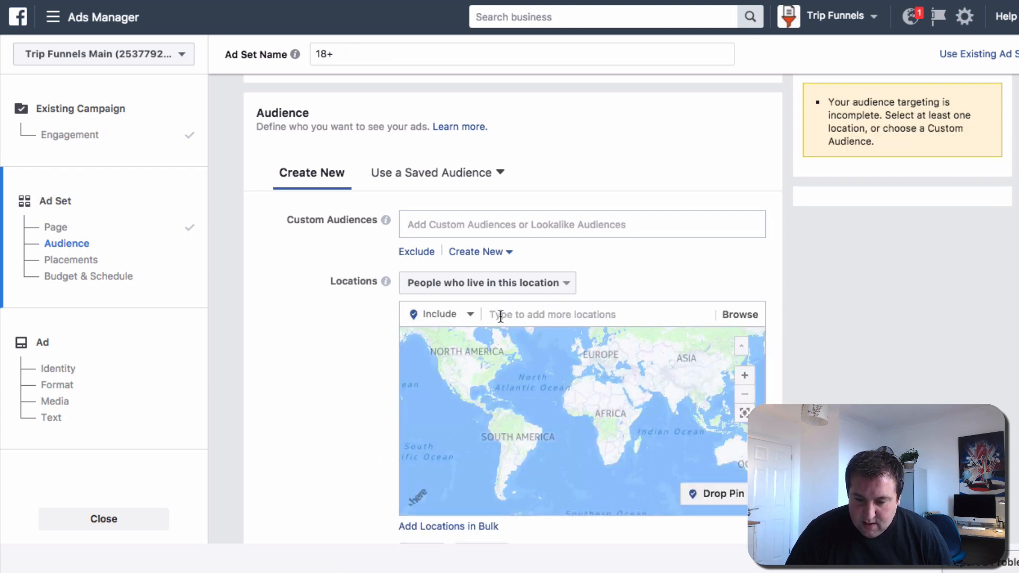
pyautogui.write('worldwide')
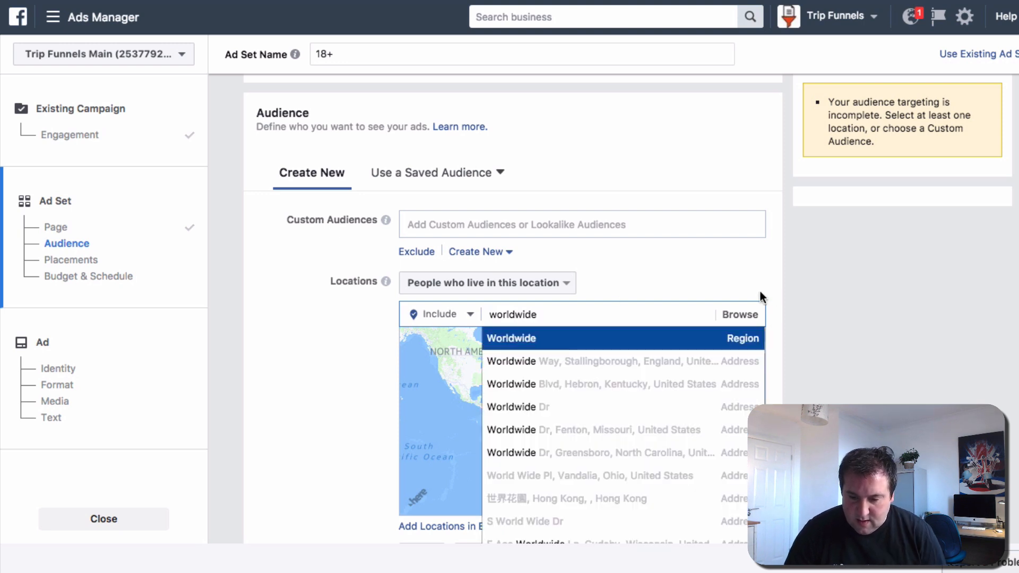
pyautogui.click(511, 338)
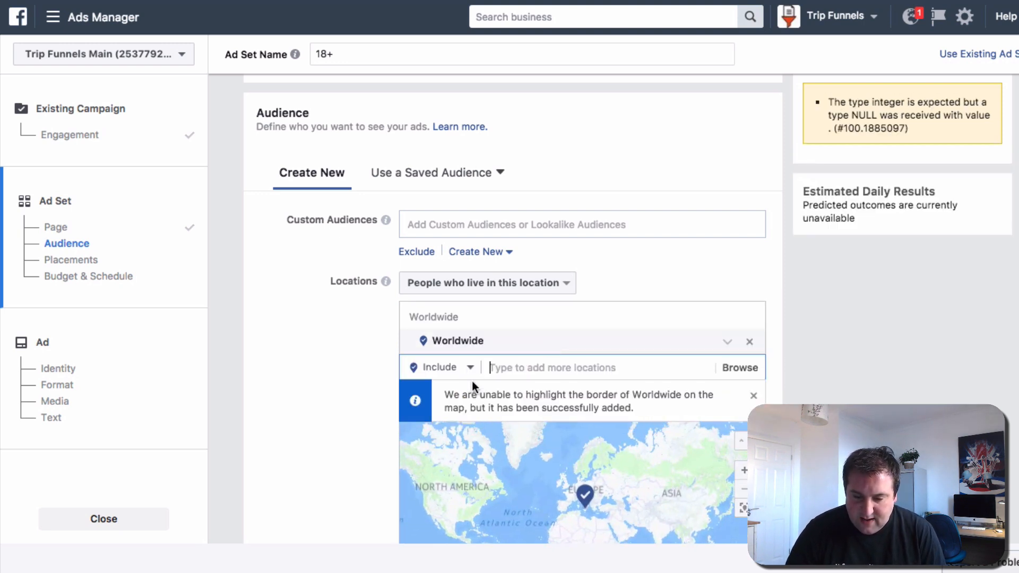
# Exclude California from the targeted locations
pyautogui.click(439, 367)
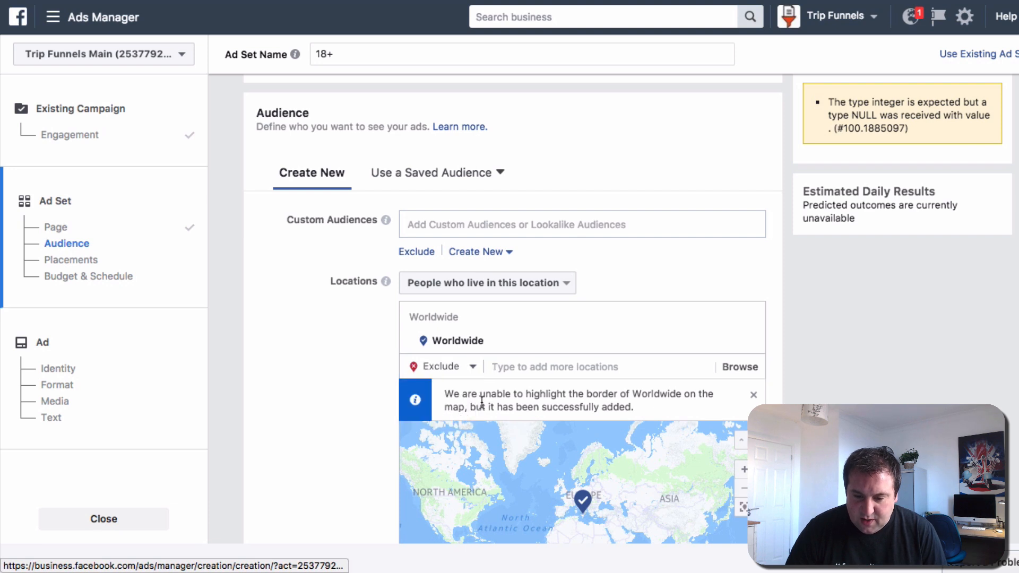
pyautogui.click(555, 367)
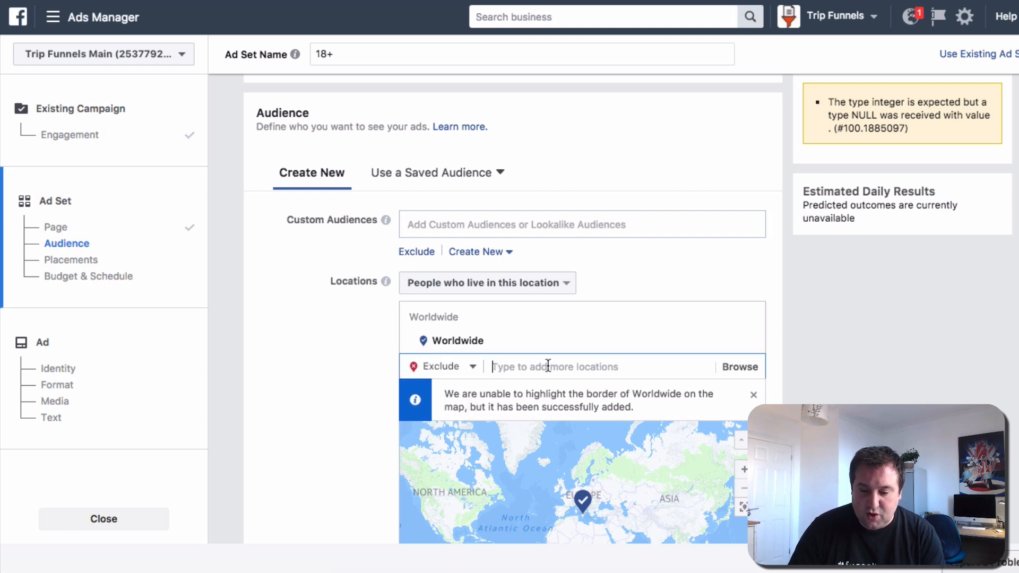
pyautogui.write('c')
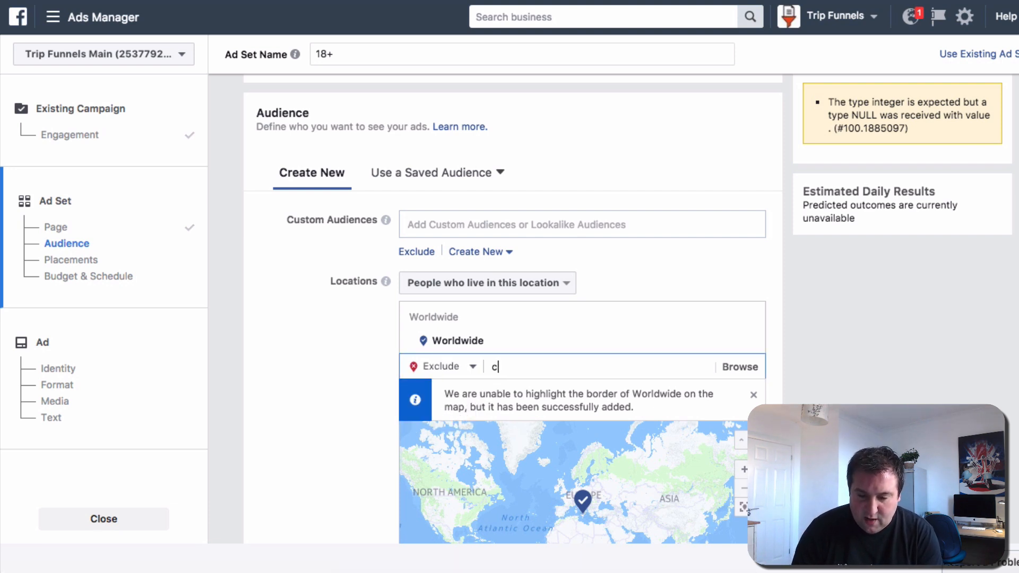
pyautogui.write('alif')
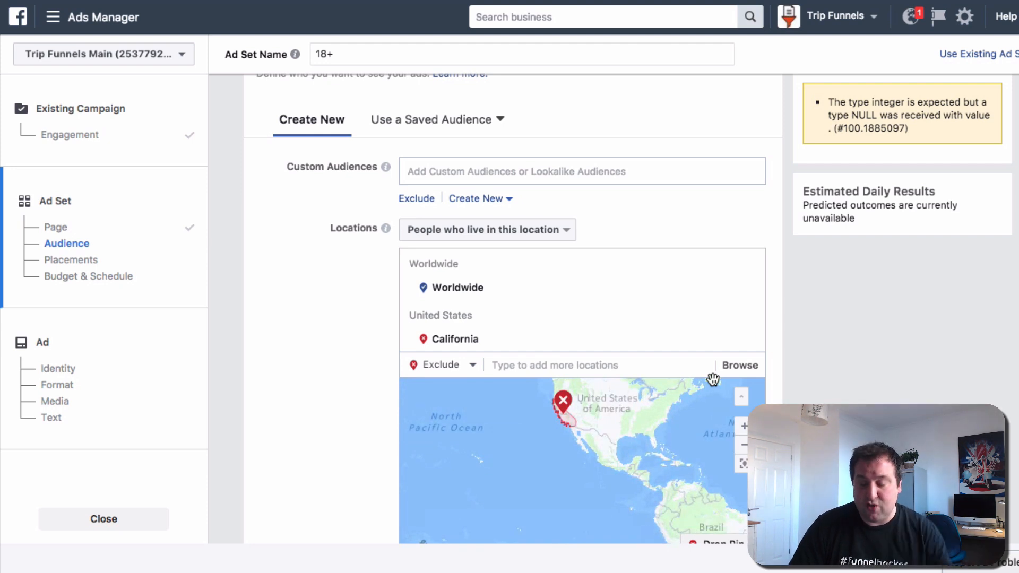
pyautogui.scroll(-3)
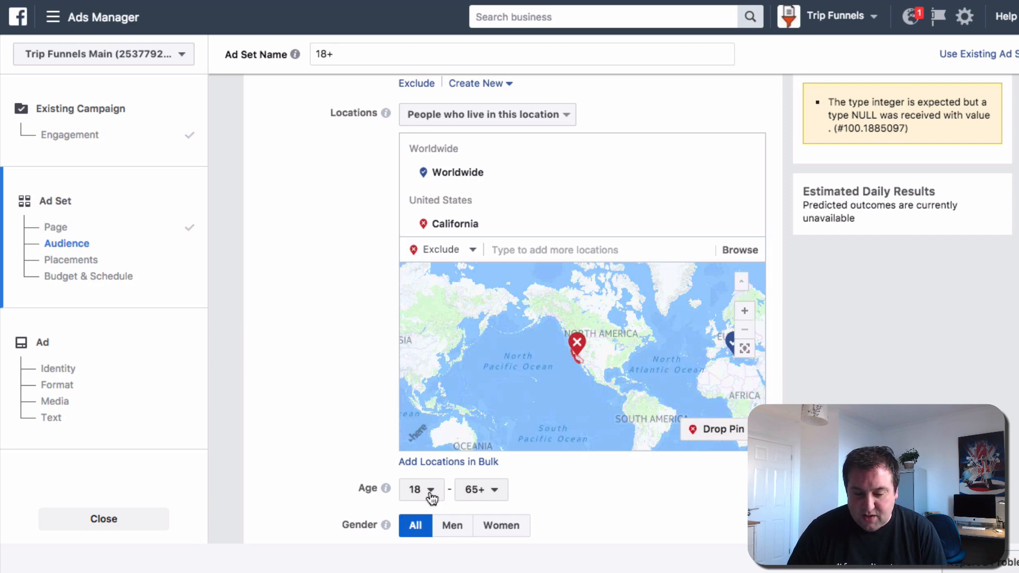
# Set the audience minimum age to 13 and maximum age to 24
pyautogui.click(421, 490)
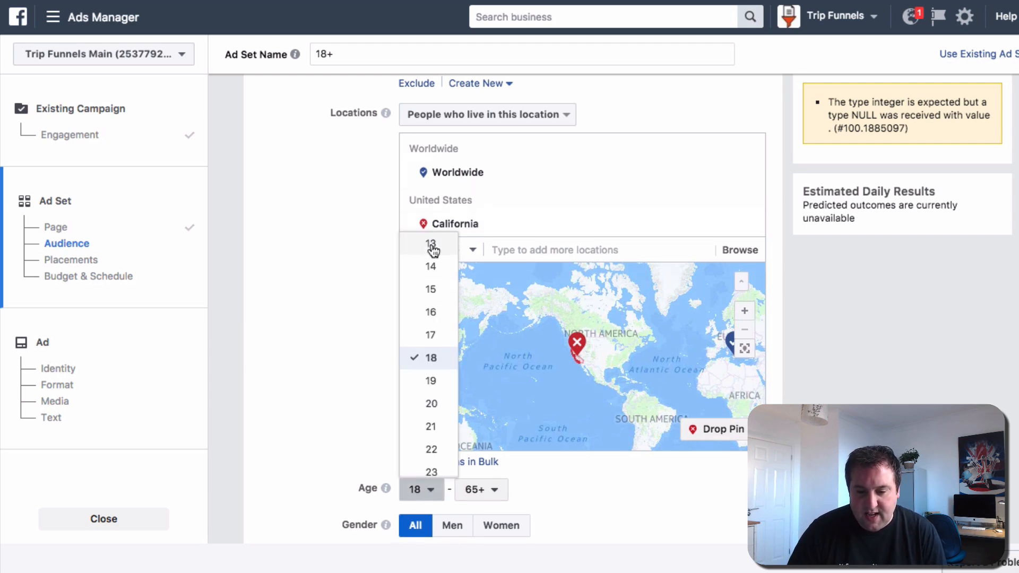
pyautogui.click(431, 244)
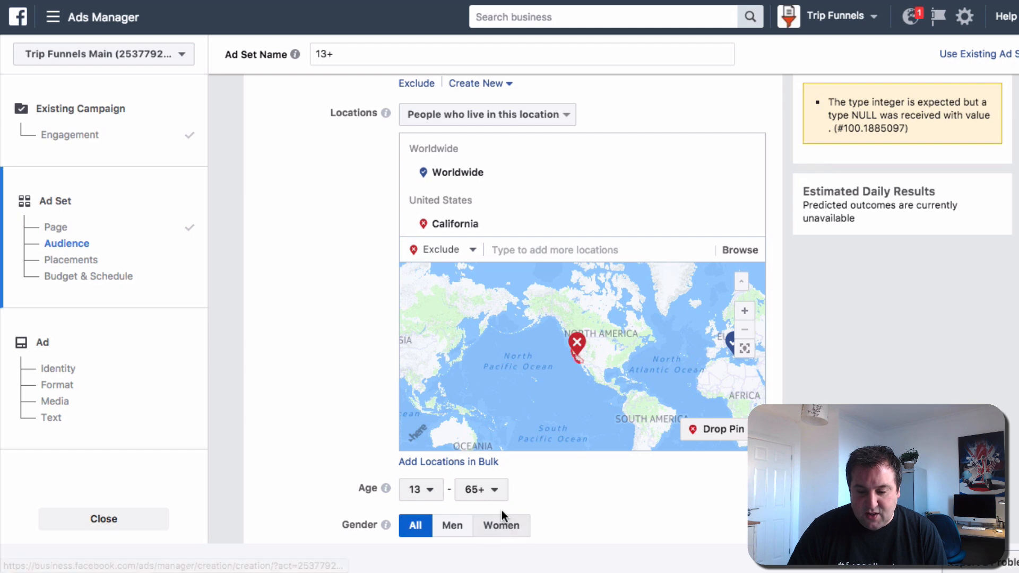
pyautogui.click(481, 490)
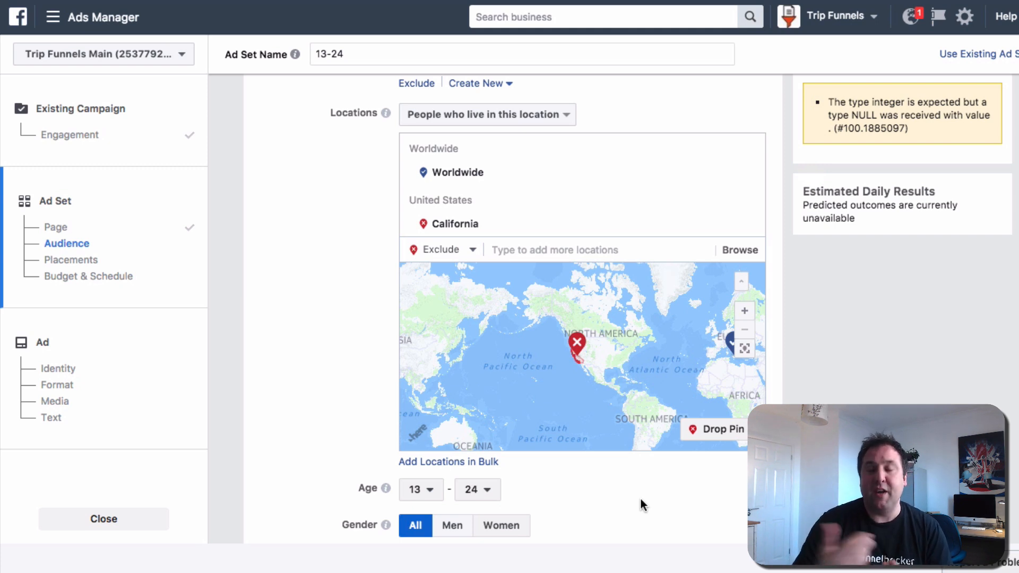
pyautogui.moveTo(630, 506)
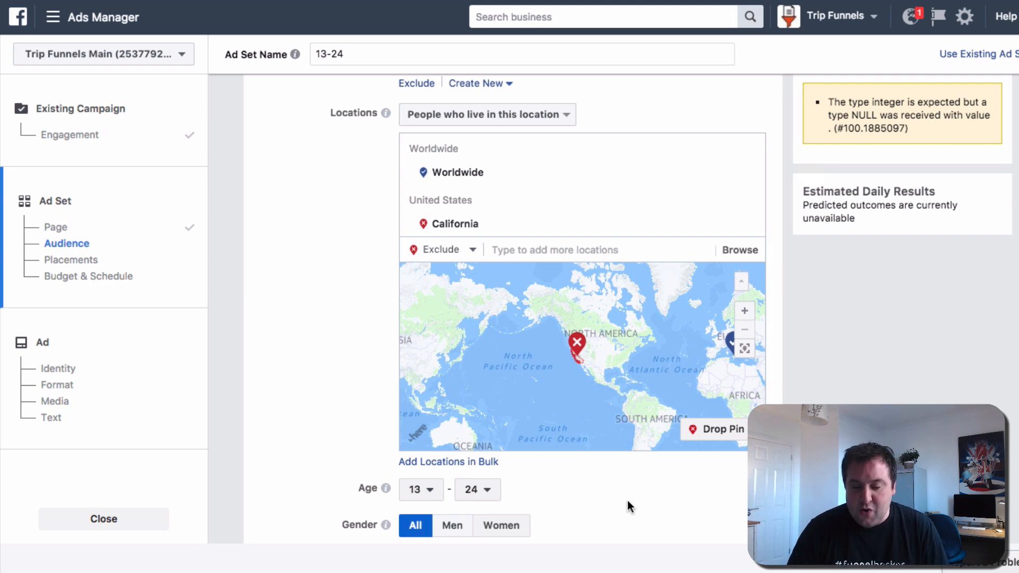
pyautogui.scroll(-3)
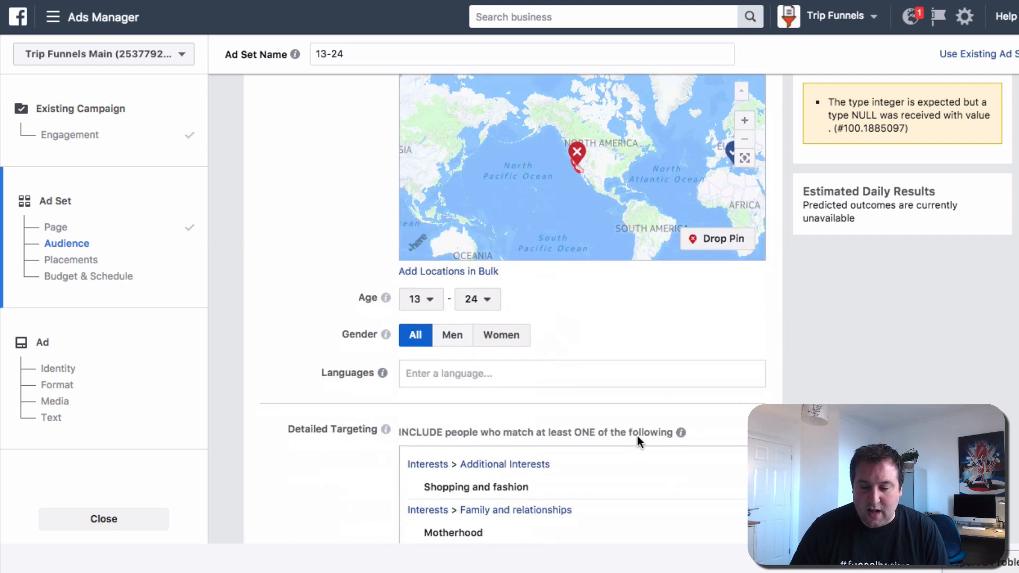
# Replace the Shopping and fashion, Motherhood and Online shopping interests with Love
pyautogui.scroll(-3)
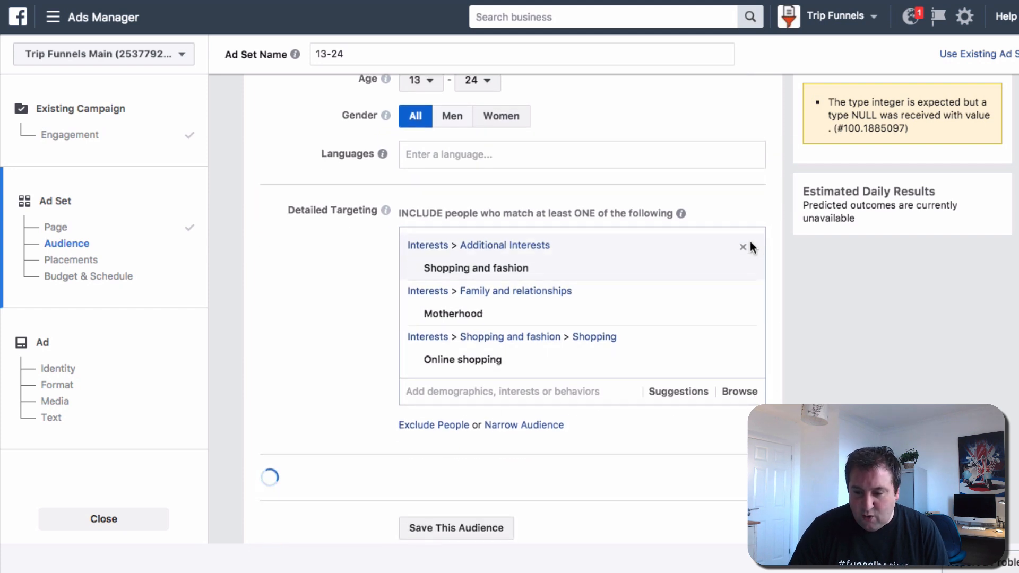
pyautogui.click(743, 247)
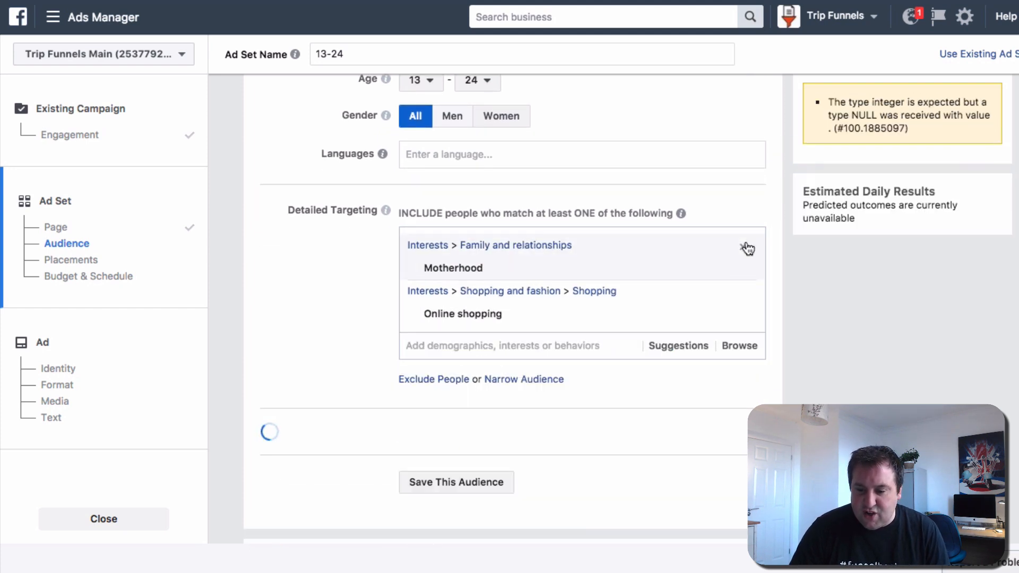
pyautogui.click(745, 245)
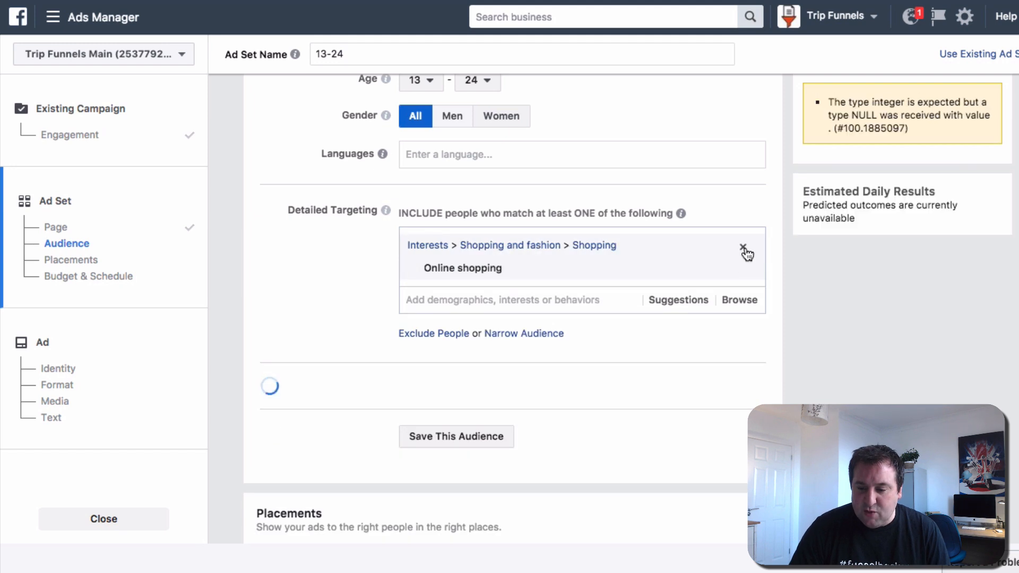
pyautogui.click(744, 250)
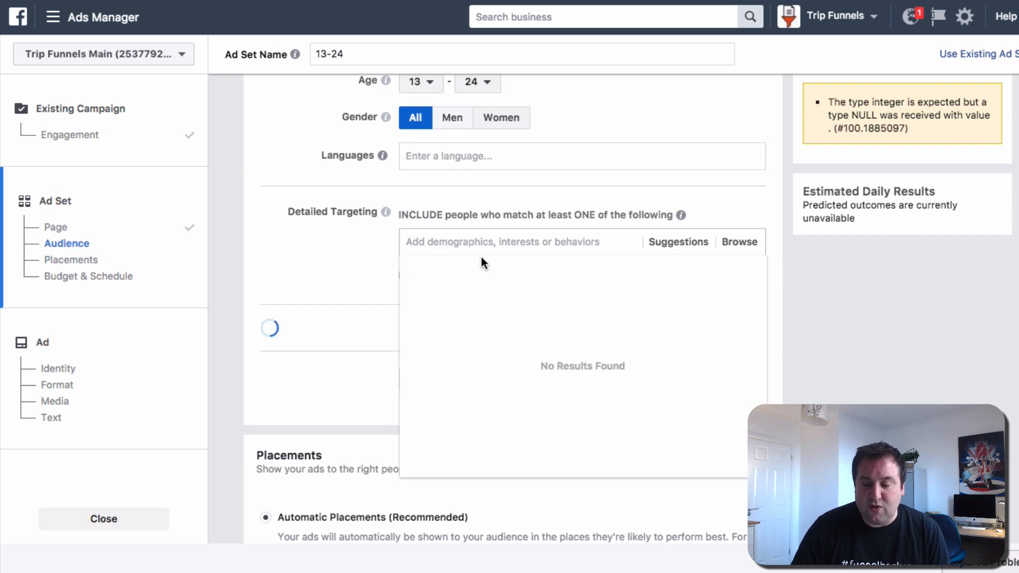
pyautogui.write('love')
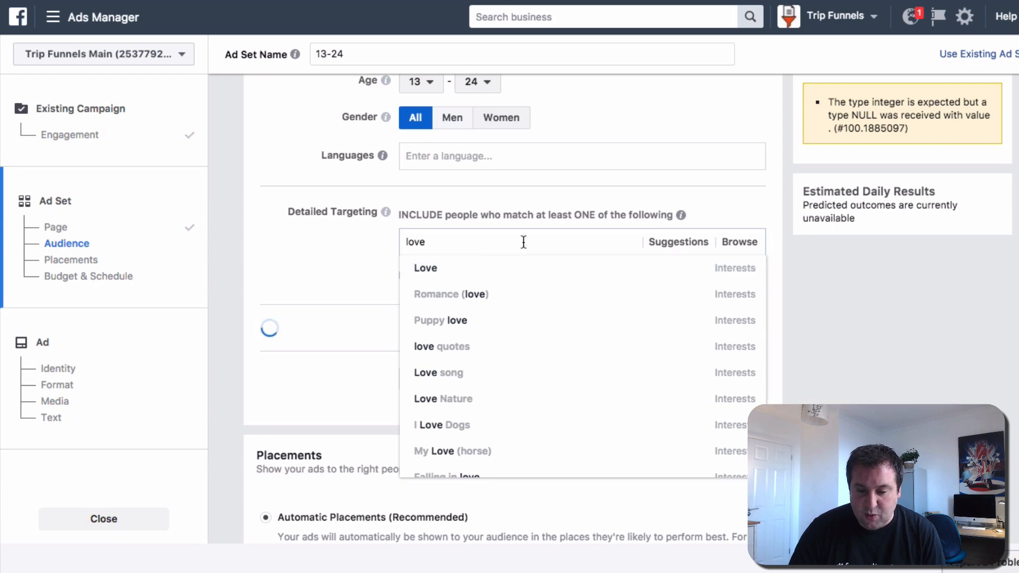
pyautogui.click(426, 268)
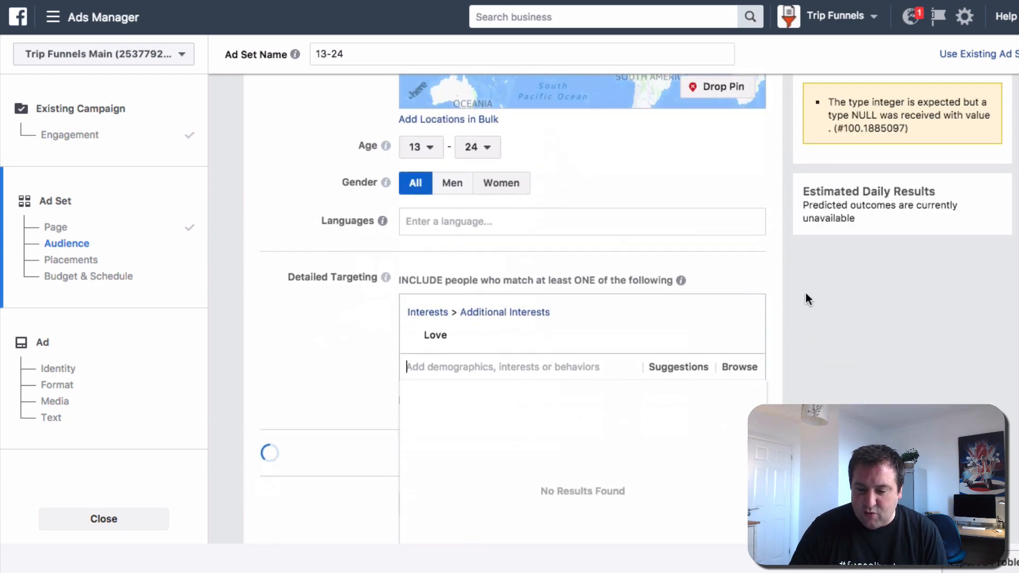
pyautogui.scroll(-3)
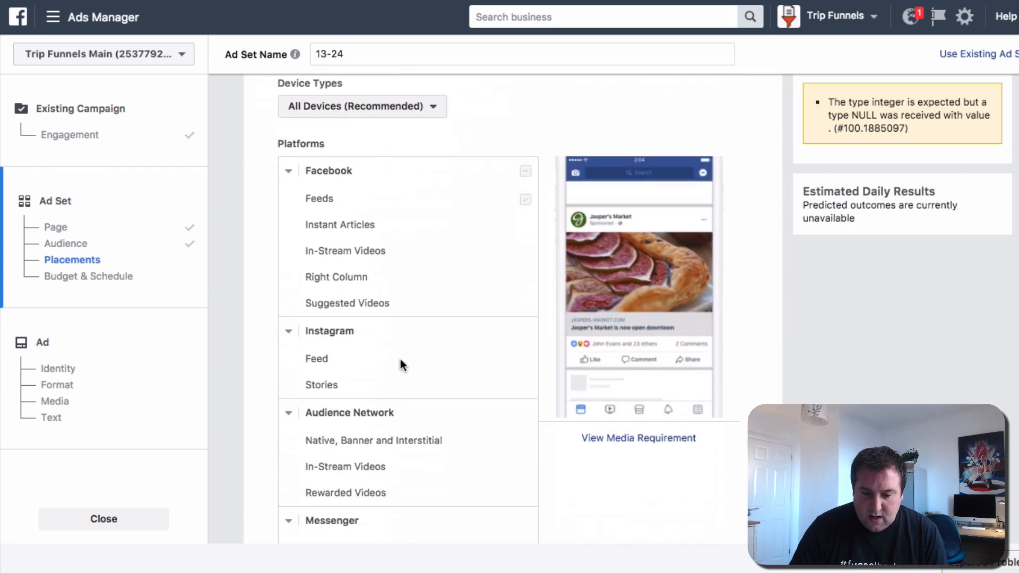
pyautogui.moveTo(361, 224)
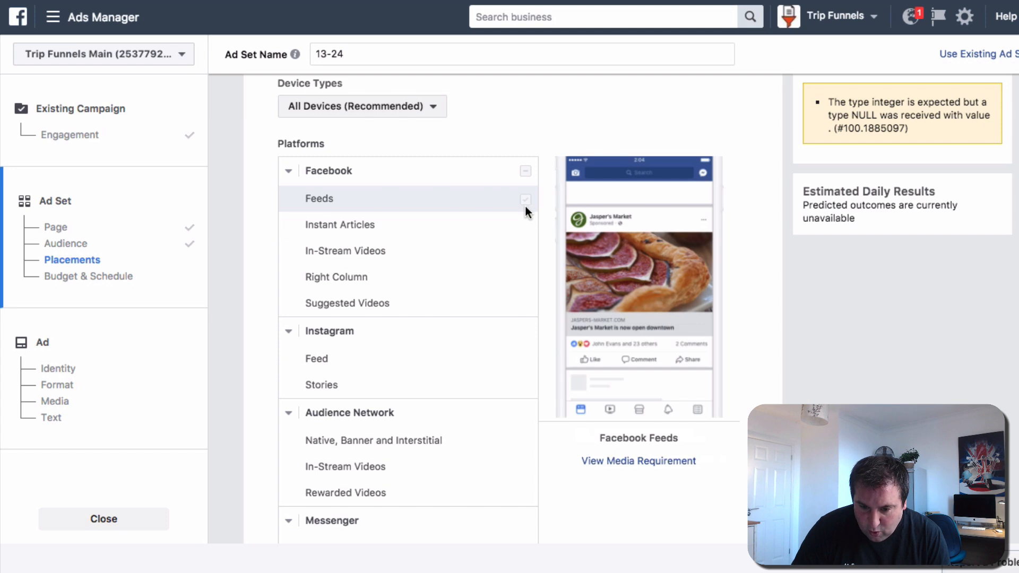
# Restrict placements to Facebook Feeds and return to the top of the ad set
pyautogui.scroll(-3)
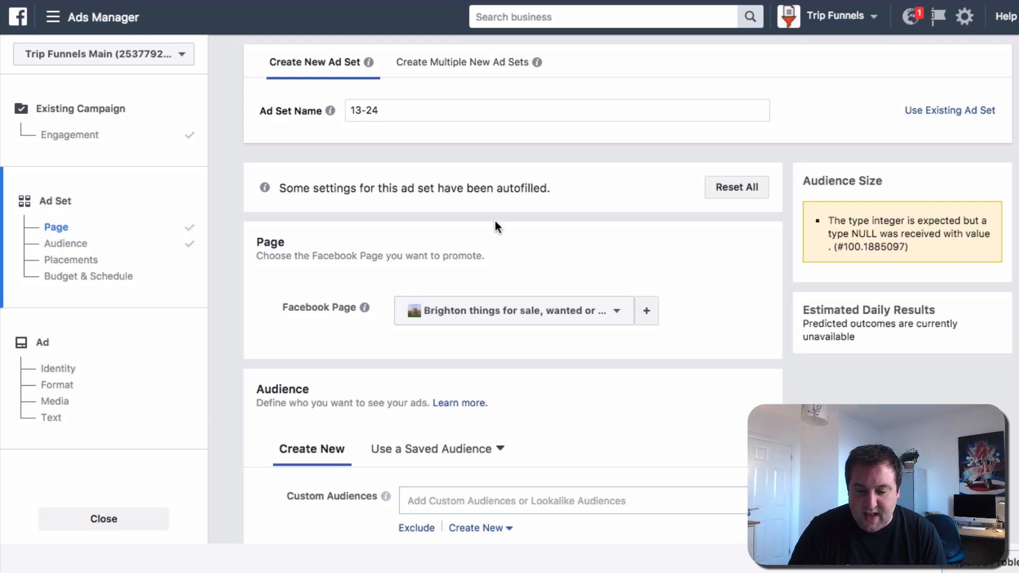
pyautogui.scroll(-3)
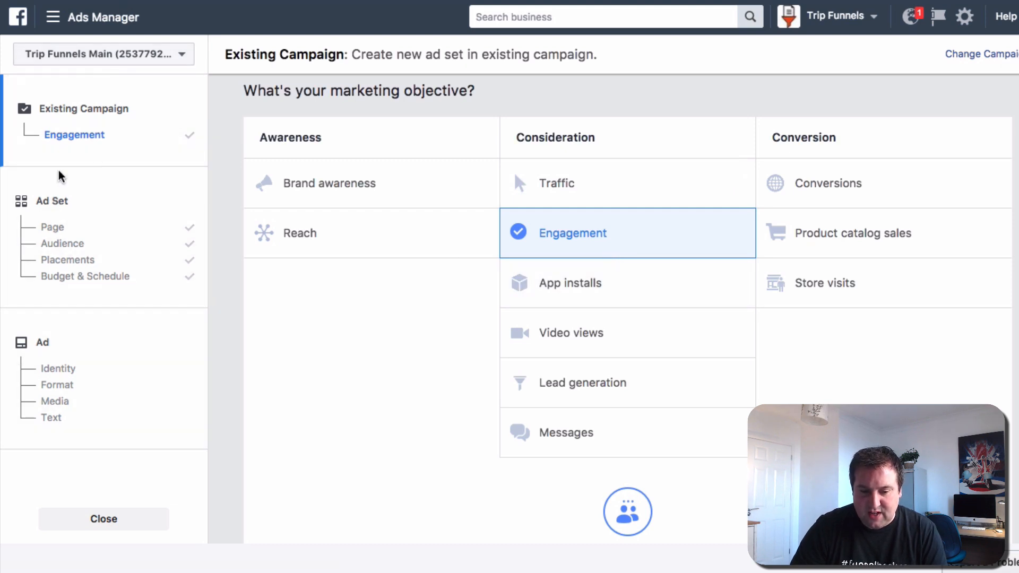
pyautogui.moveTo(74, 135)
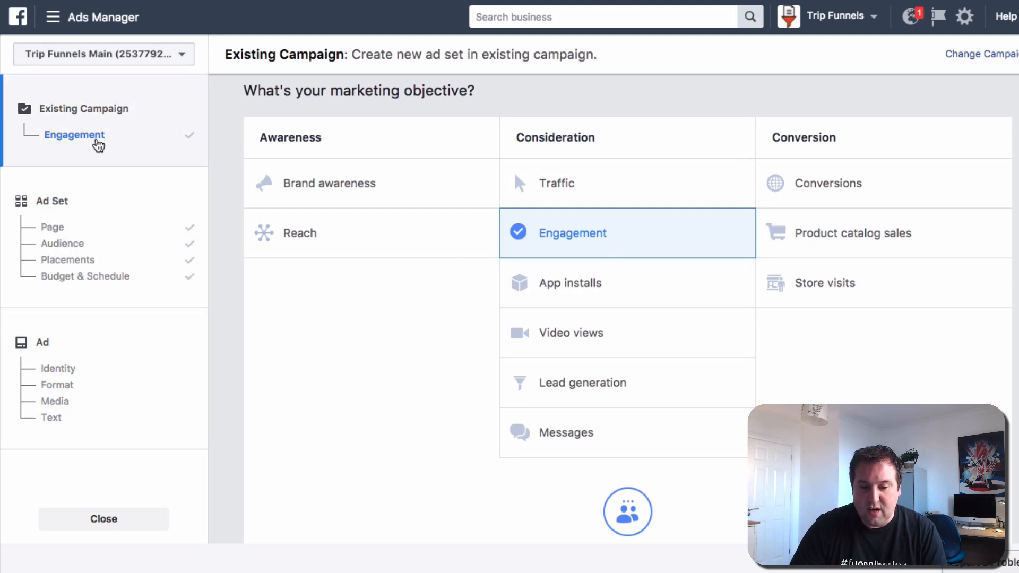
pyautogui.moveTo(72, 119)
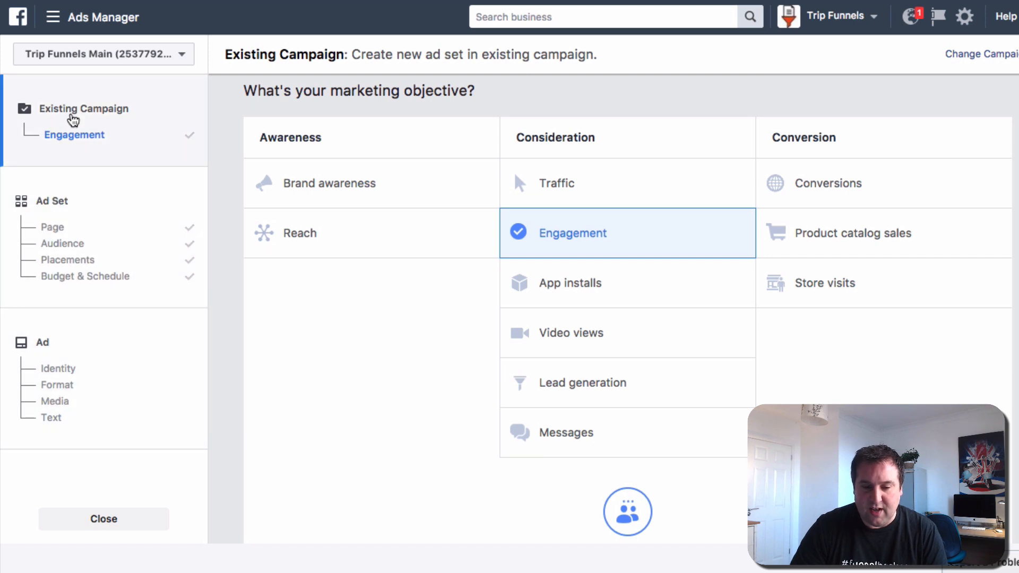
pyautogui.moveTo(105, 124)
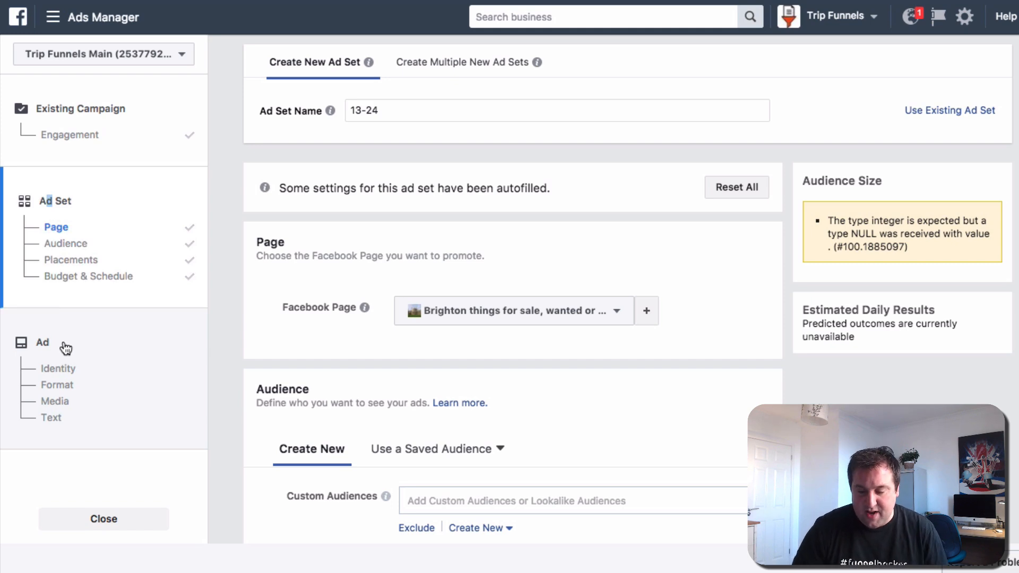
pyautogui.scroll(-3)
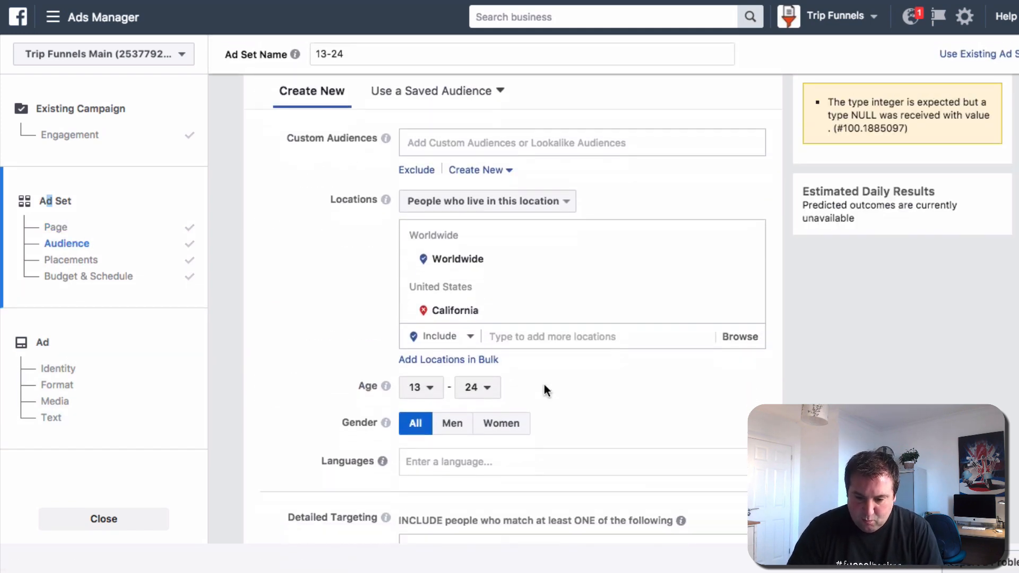
pyautogui.scroll(-3)
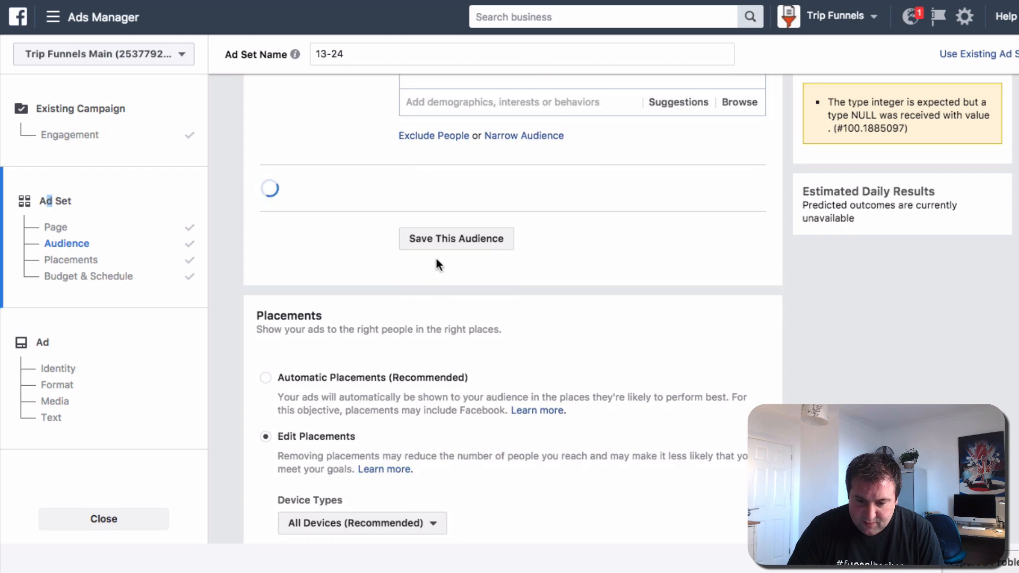
pyautogui.scroll(-3)
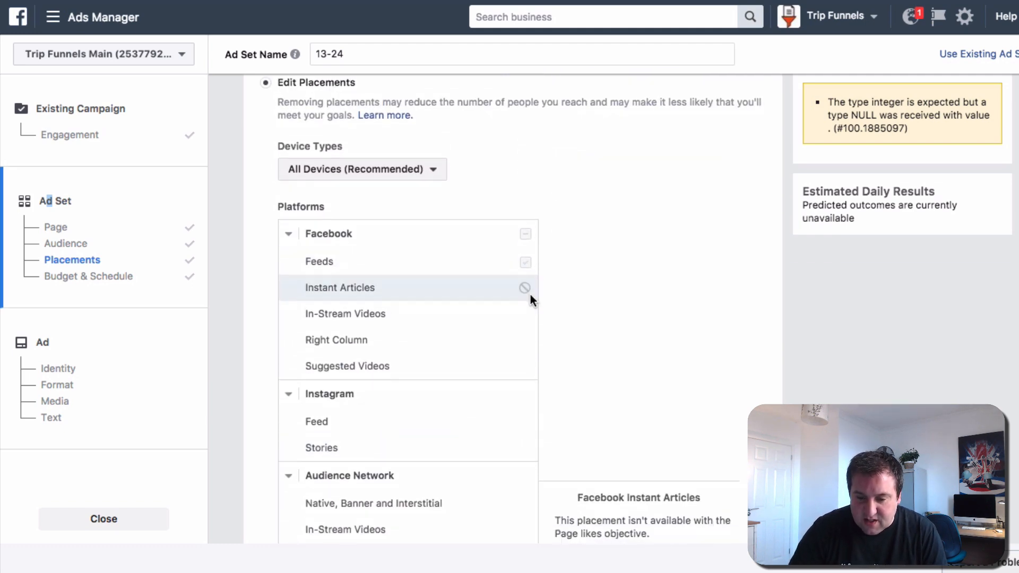
pyautogui.scroll(-3)
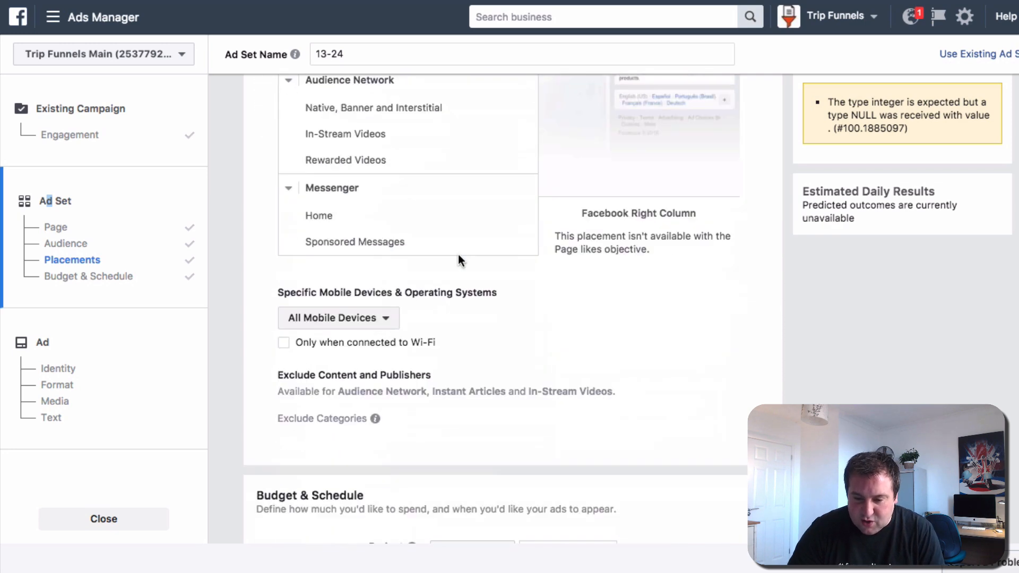
pyautogui.scroll(-3)
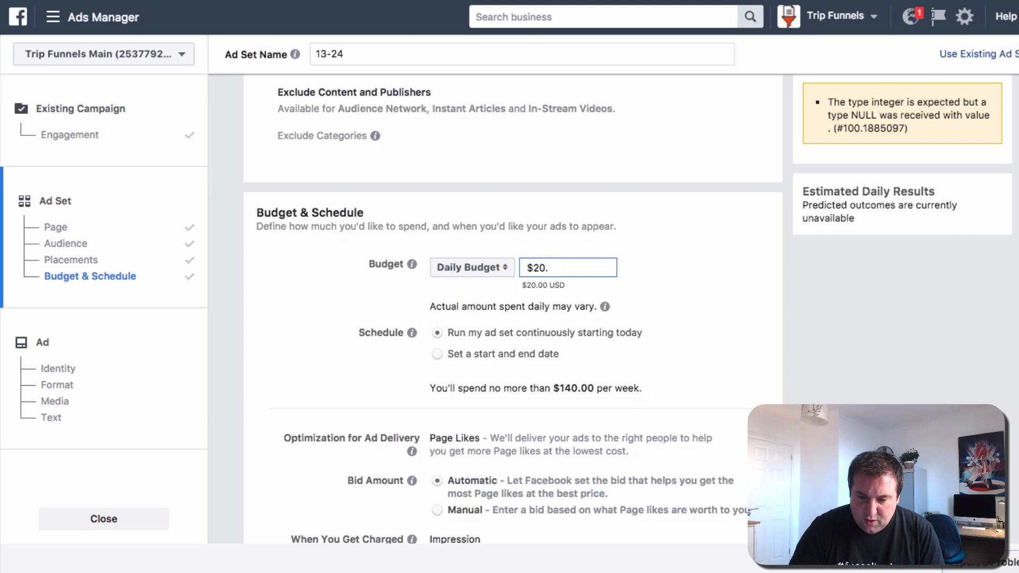
# Change the daily budget from $20.00 to $1.00, capping weekly spend at $7
pyautogui.write('1.')
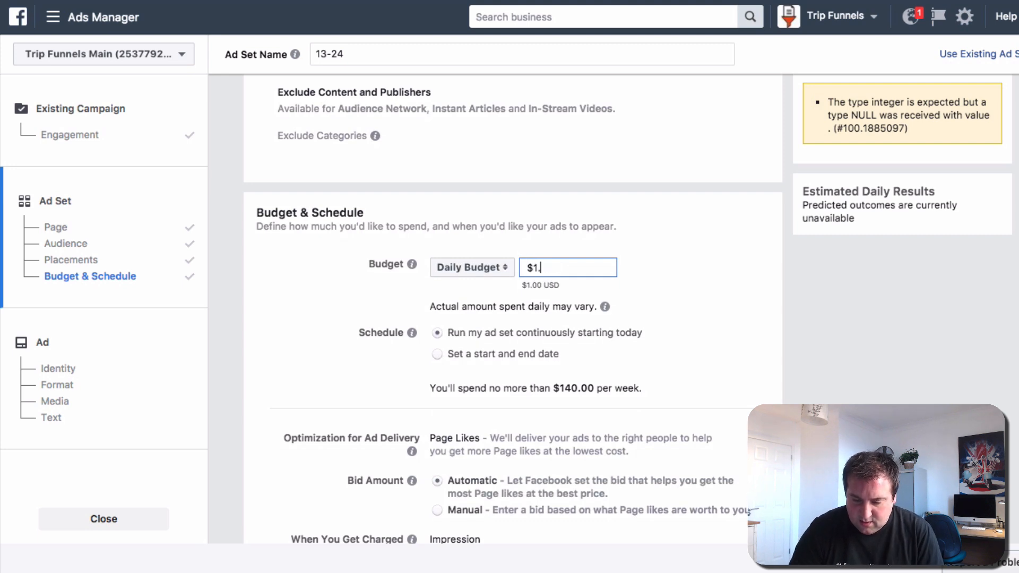
pyautogui.write('20.00')
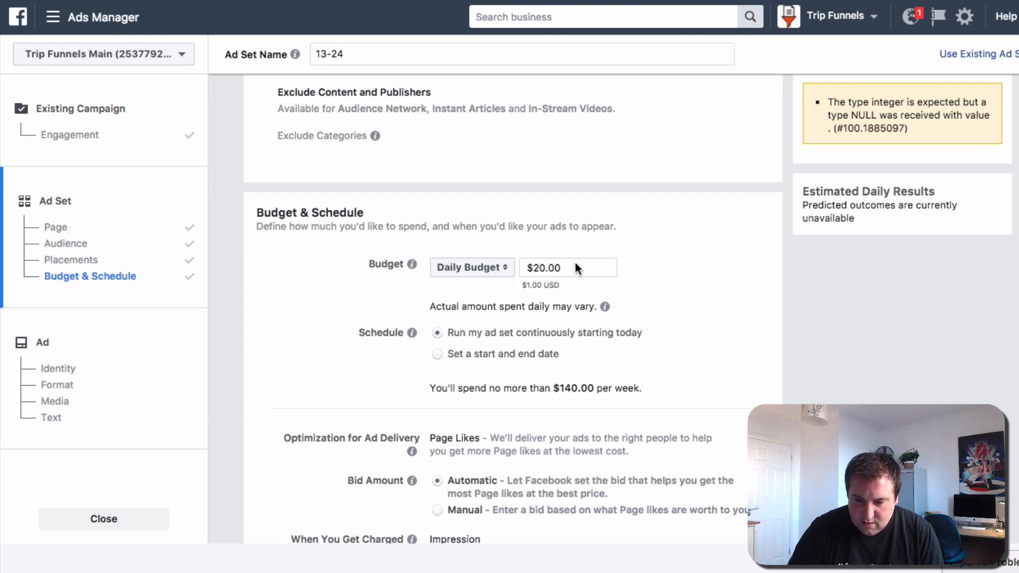
pyautogui.write('1.00')
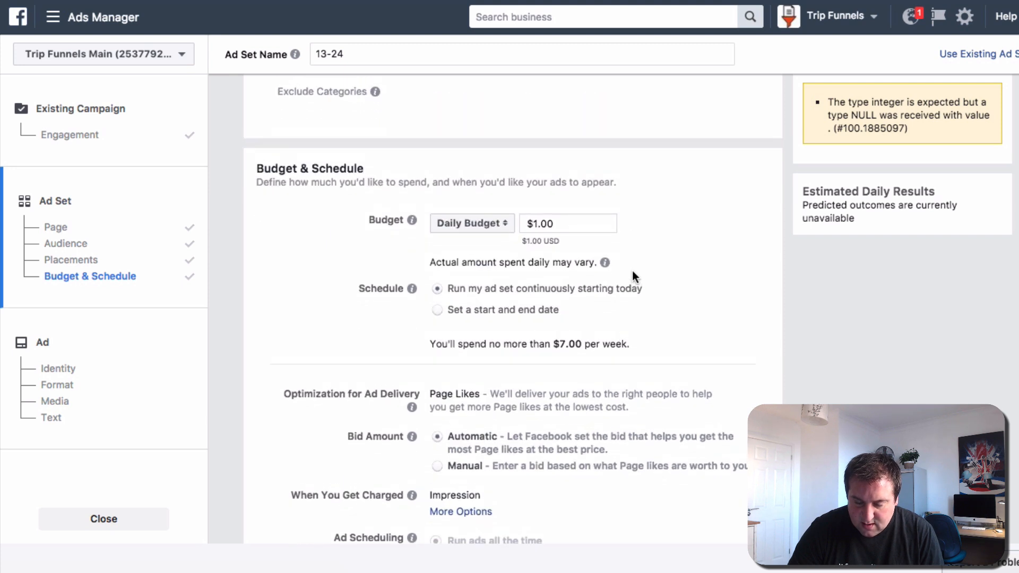
pyautogui.scroll(-3)
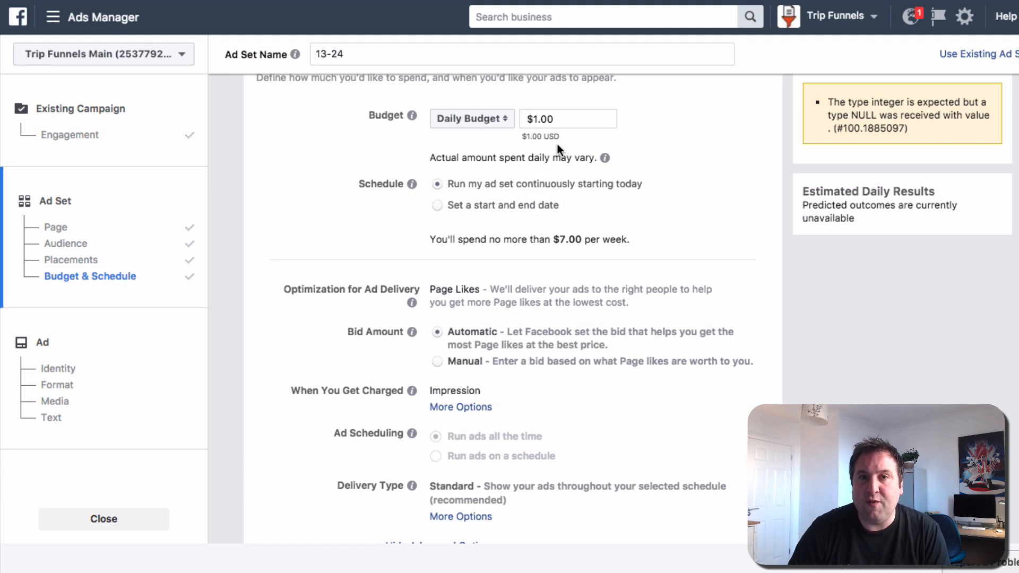
pyautogui.moveTo(571, 141)
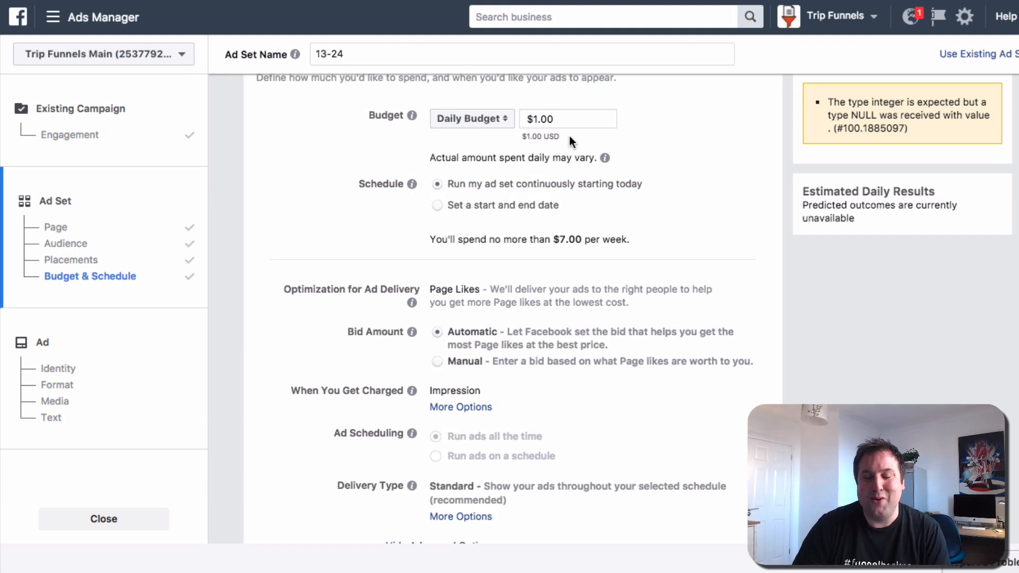
pyautogui.scroll(-3)
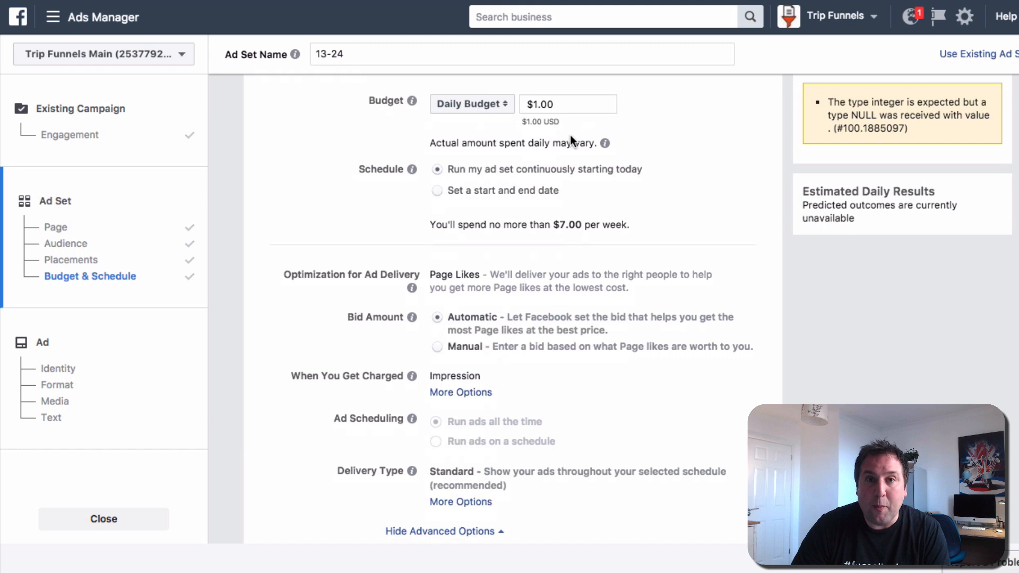
pyautogui.scroll(-3)
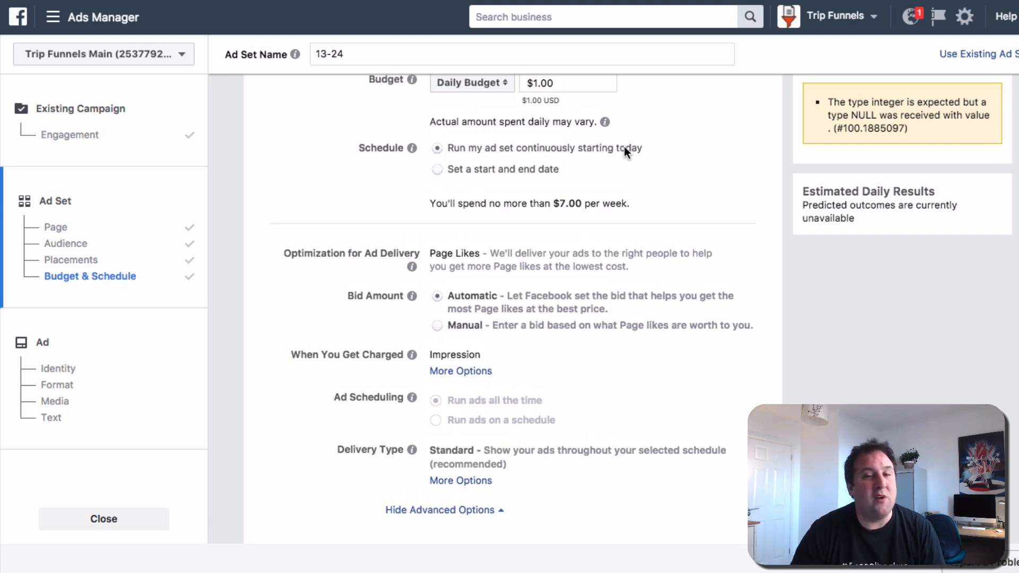
pyautogui.moveTo(622, 162)
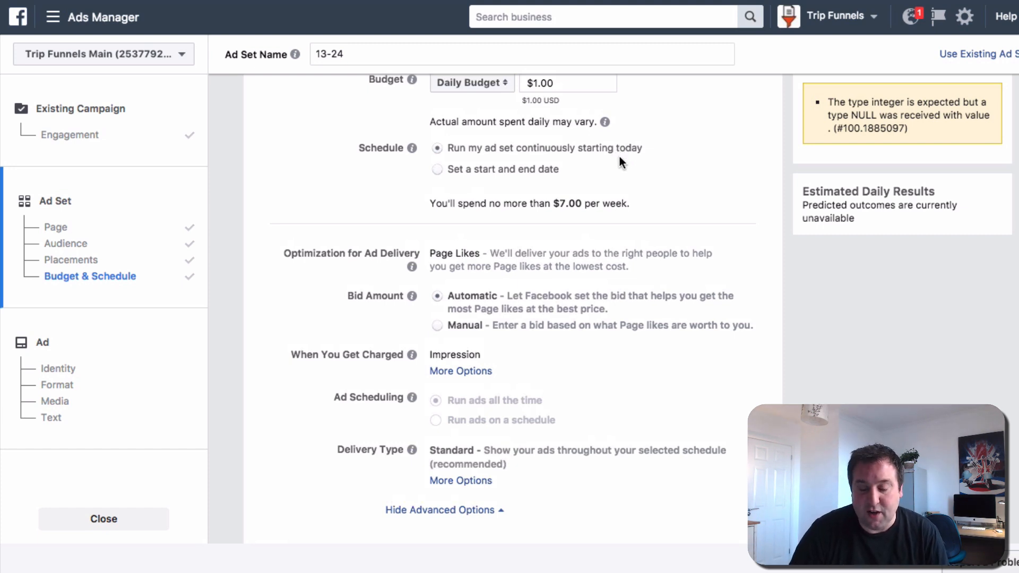
# Keep Page Likes, automatic bid and standard delivery, then continue to the ad
pyautogui.click(72, 261)
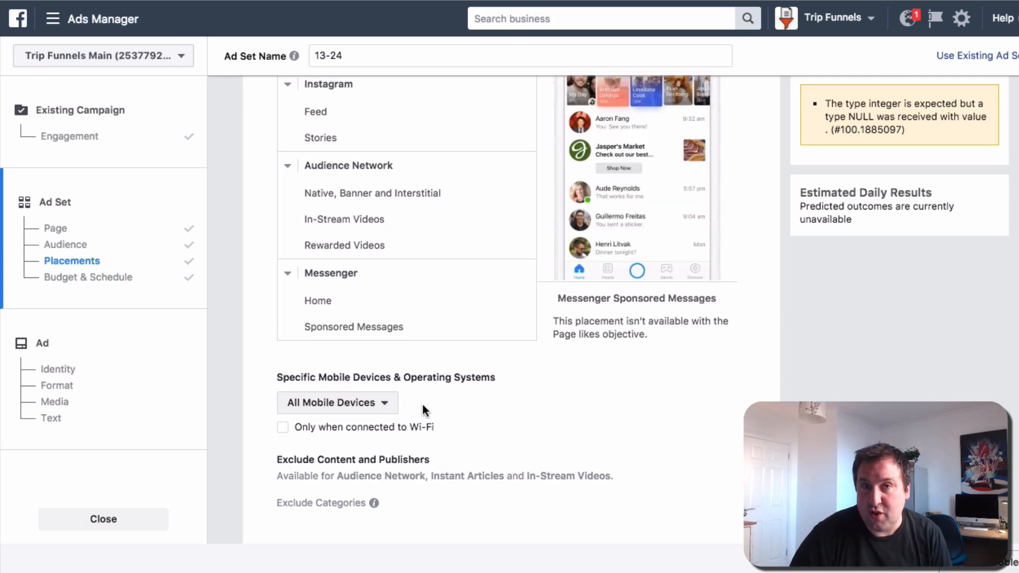
pyautogui.scroll(-3)
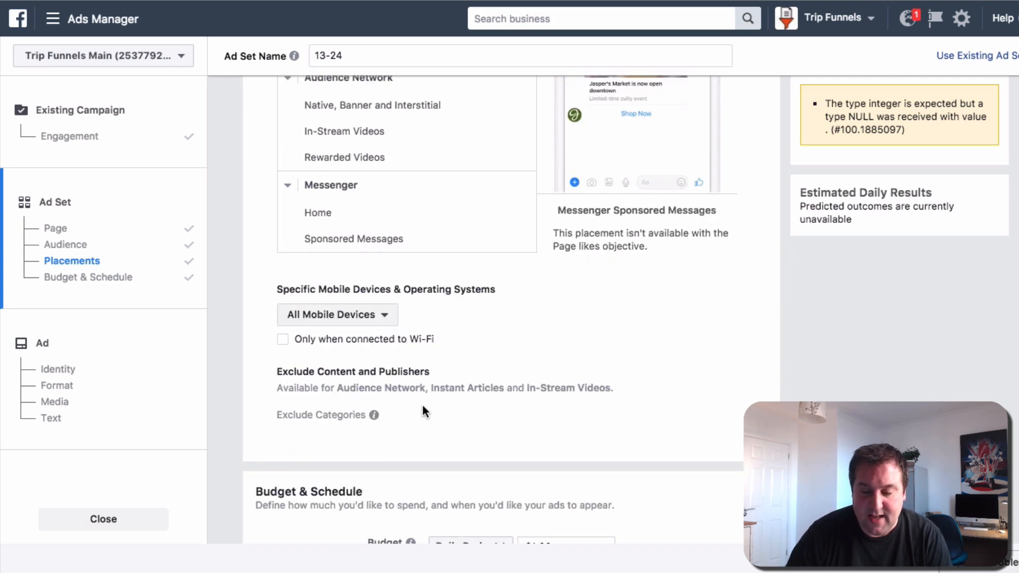
pyautogui.scroll(-3)
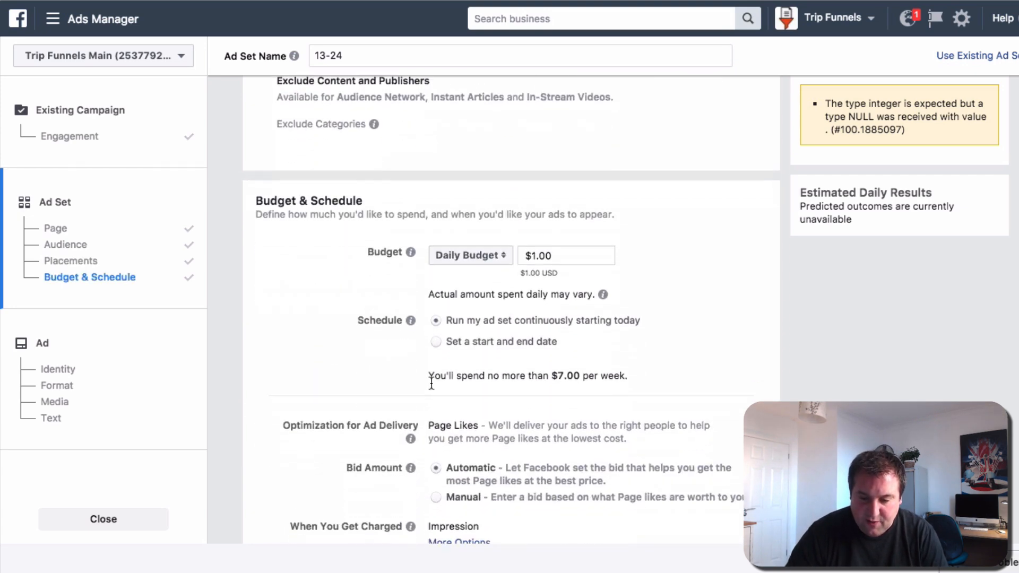
pyautogui.scroll(-3)
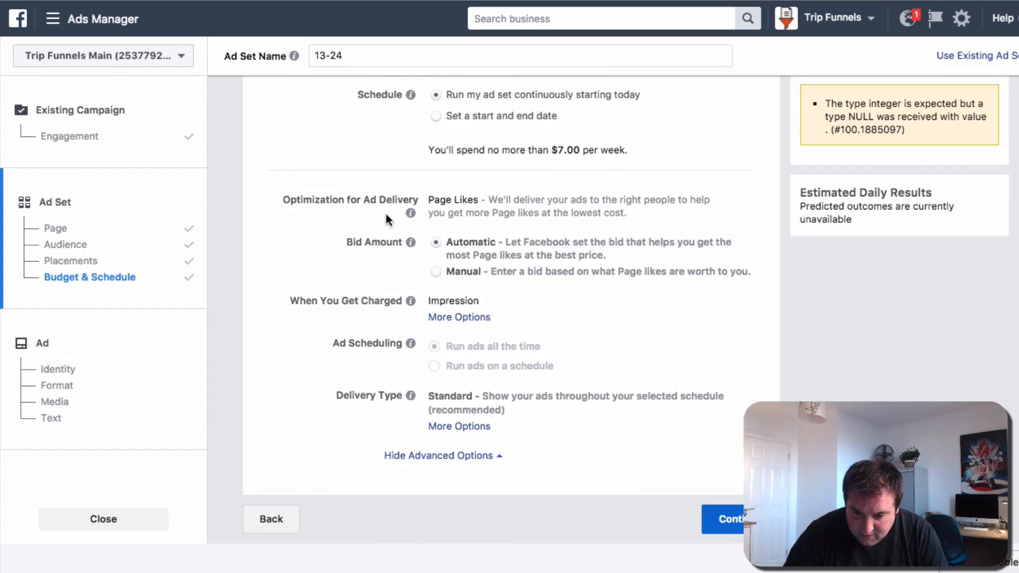
pyautogui.moveTo(439, 234)
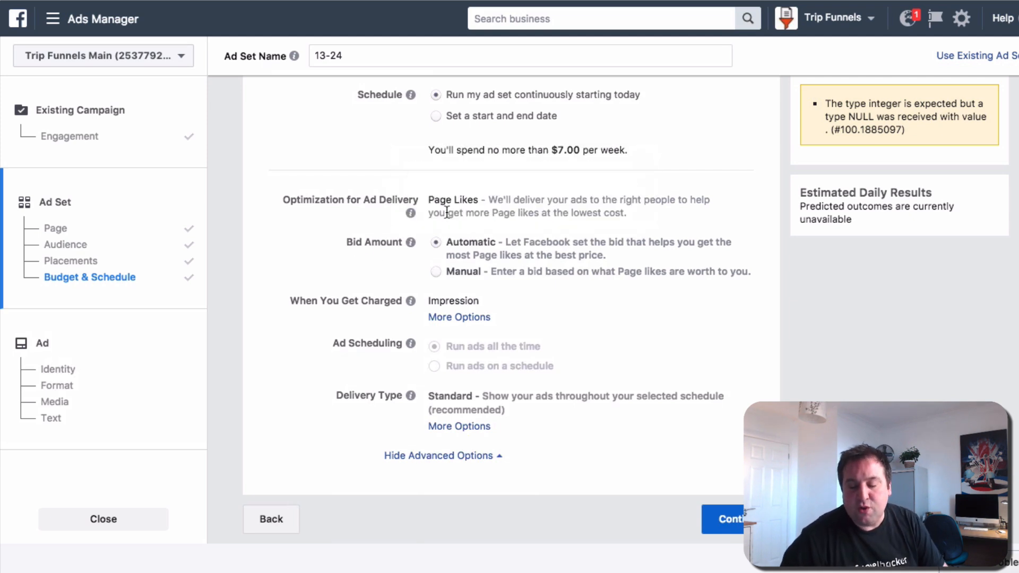
pyautogui.moveTo(478, 260)
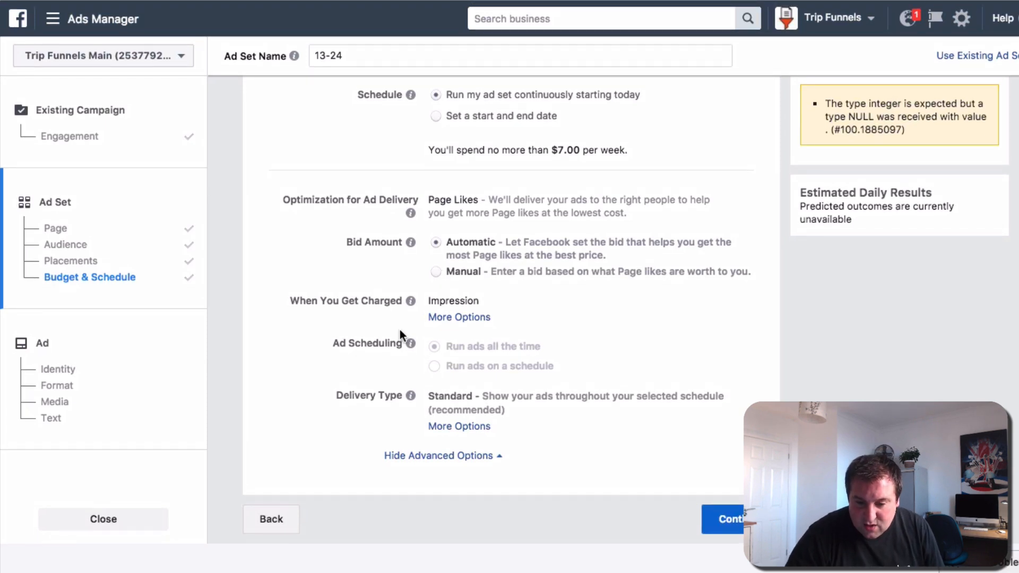
pyautogui.moveTo(443, 349)
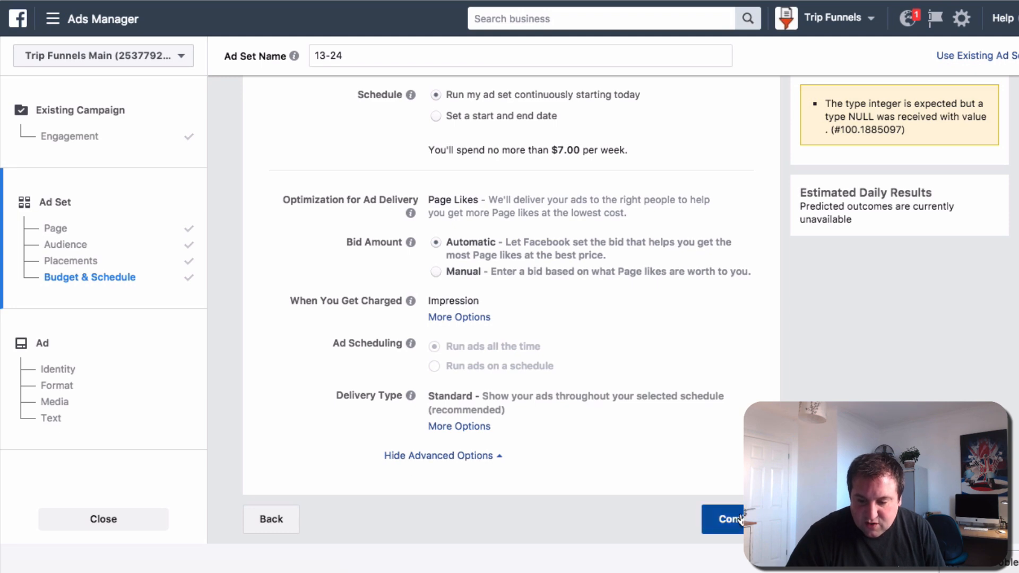
pyautogui.click(723, 520)
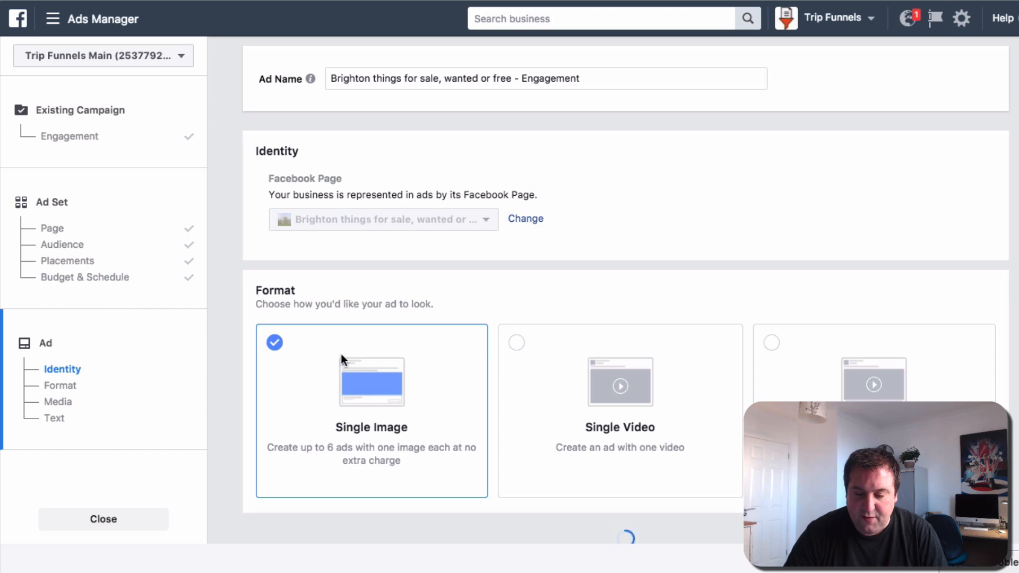
# Remove the seafront image from the ad and open Pixabay from the search results
pyautogui.scroll(-3)
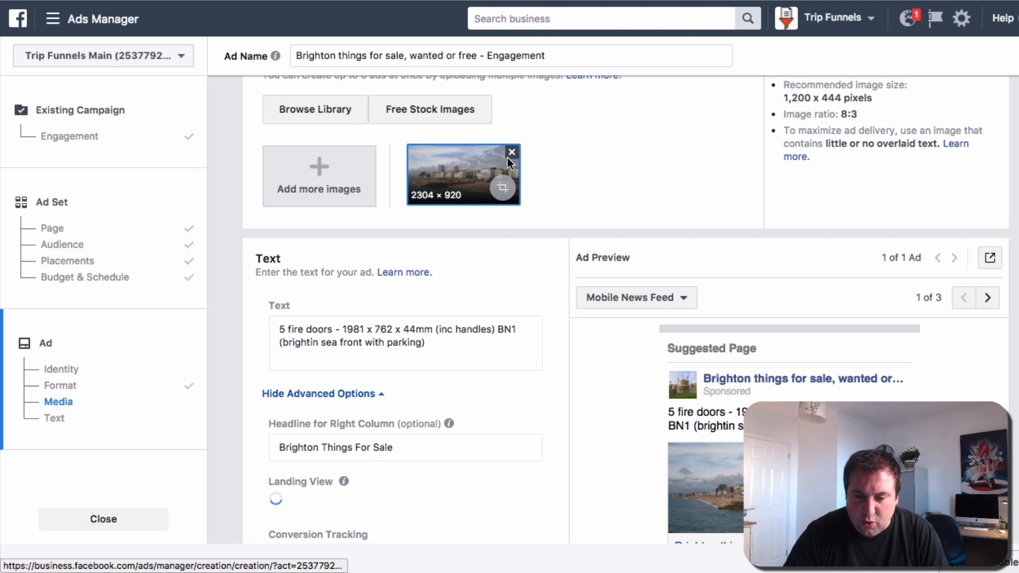
pyautogui.click(512, 151)
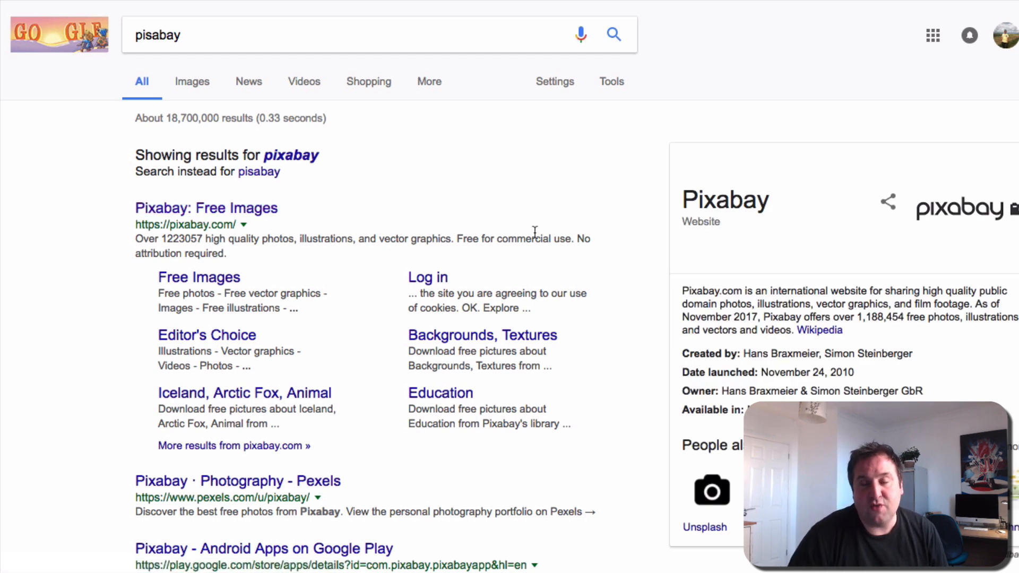
pyautogui.moveTo(206, 208)
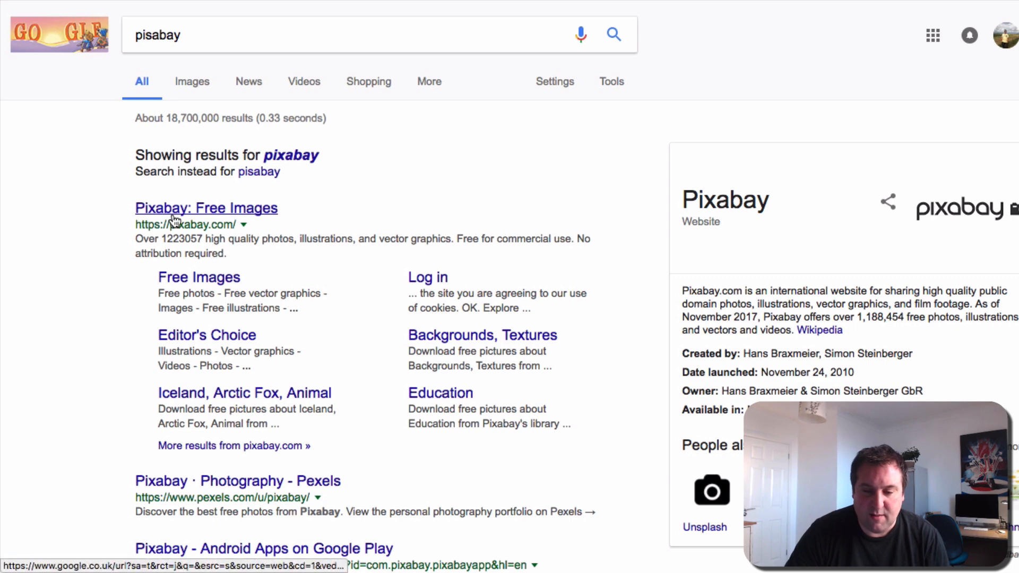
pyautogui.click(206, 208)
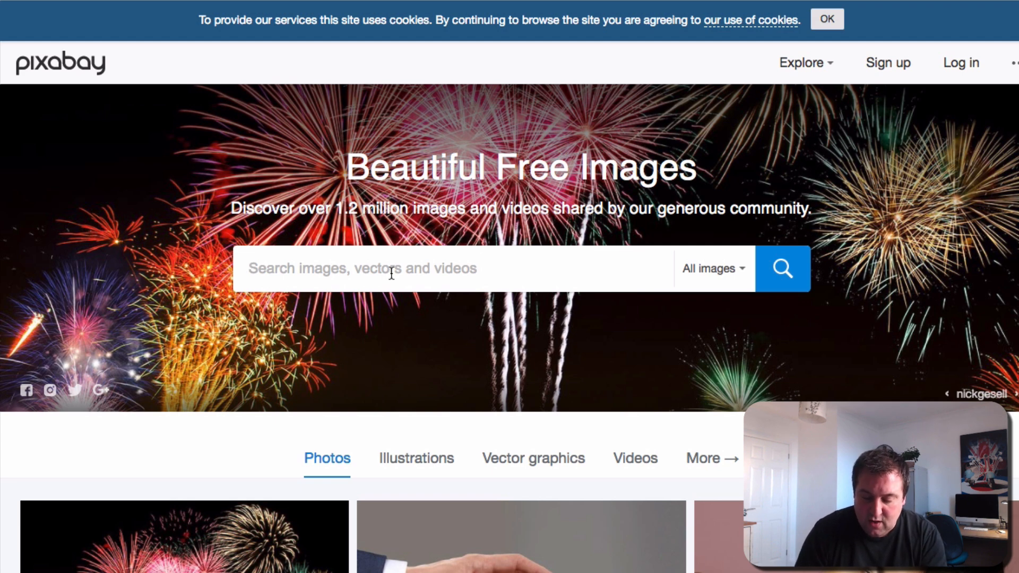
# Search Pixabay for 'i love you' and browse to the roses with wooden heart photo
pyautogui.write('i love you')
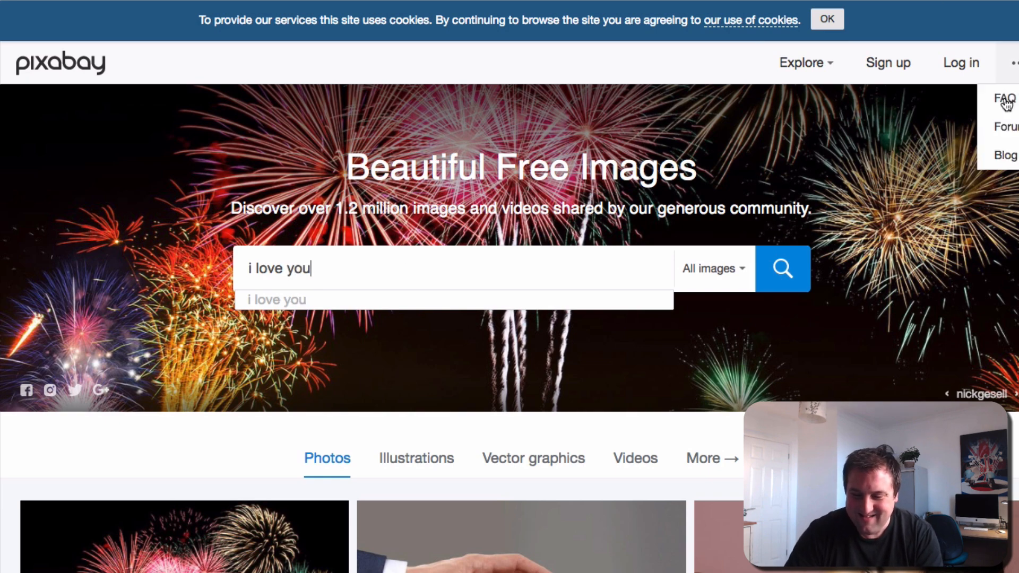
pyautogui.click(783, 268)
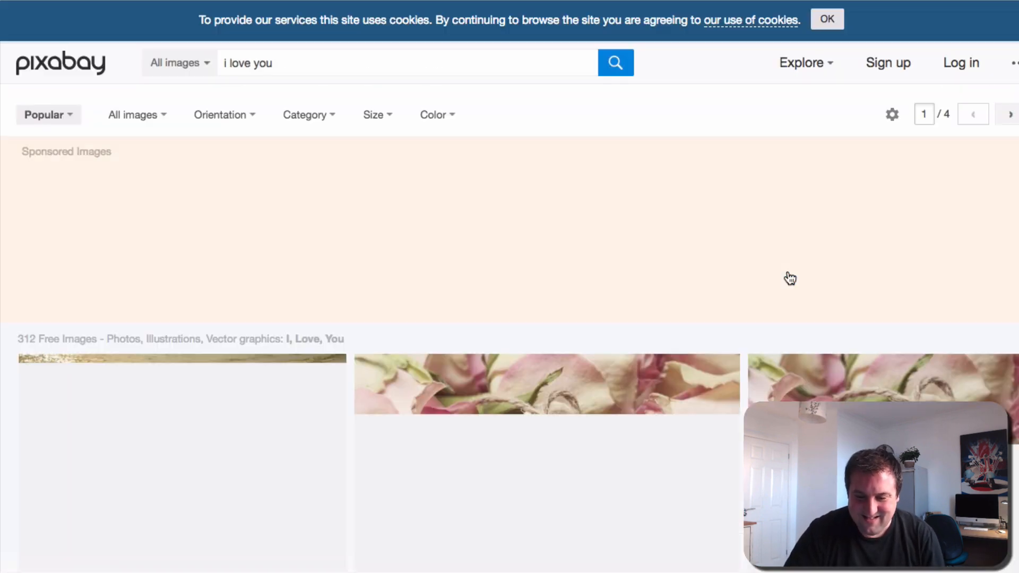
pyautogui.scroll(-3)
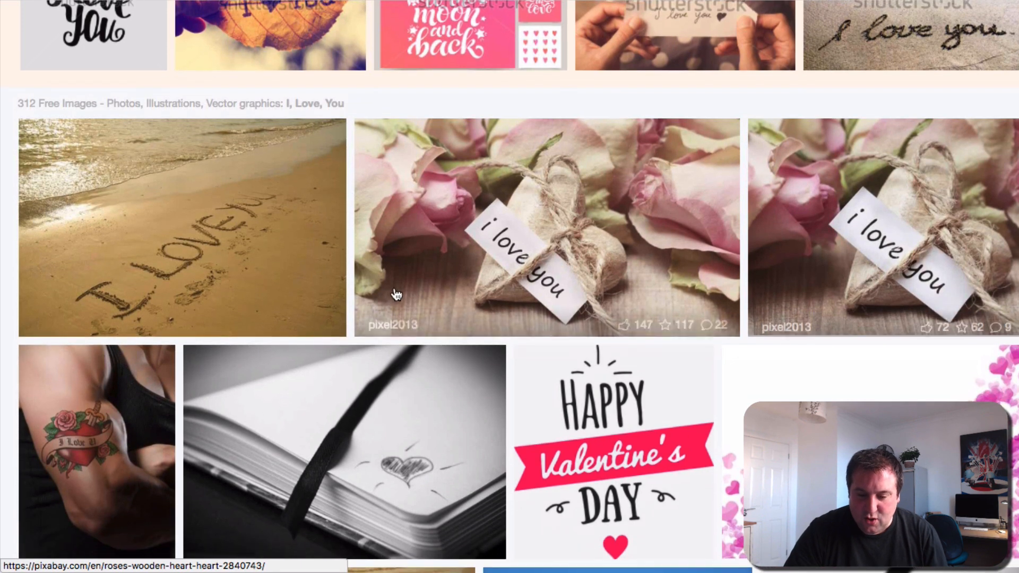
pyautogui.moveTo(513, 260)
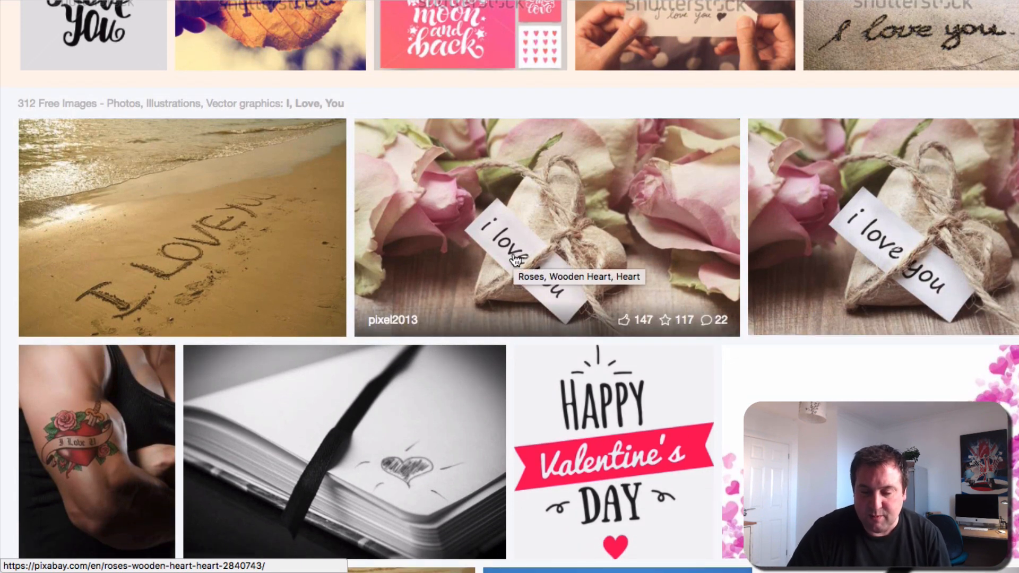
pyautogui.scroll(-3)
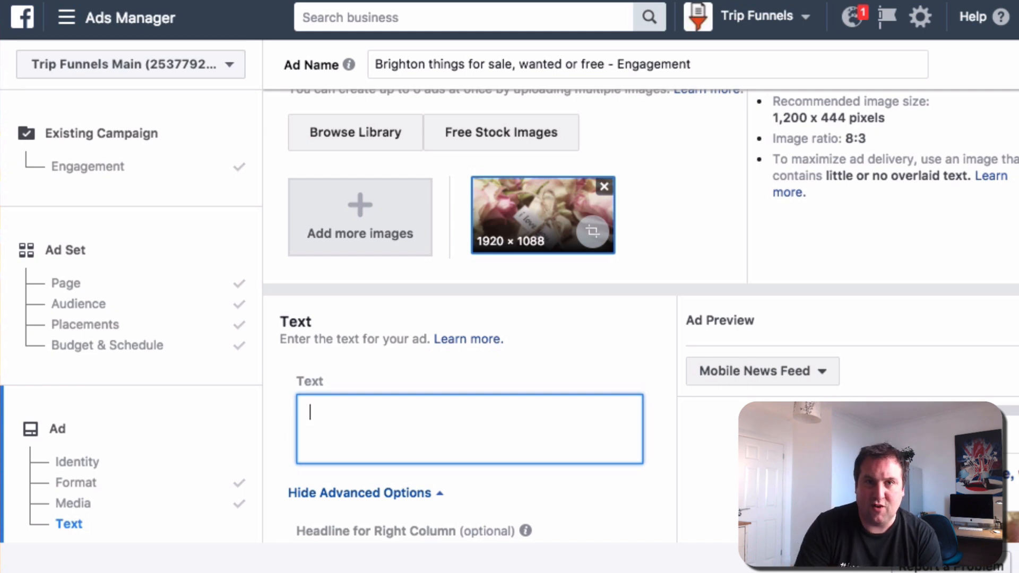
# Enter the ad text 'Happy New Year I Love You All!'
pyautogui.write('Happy New Year I Lo')
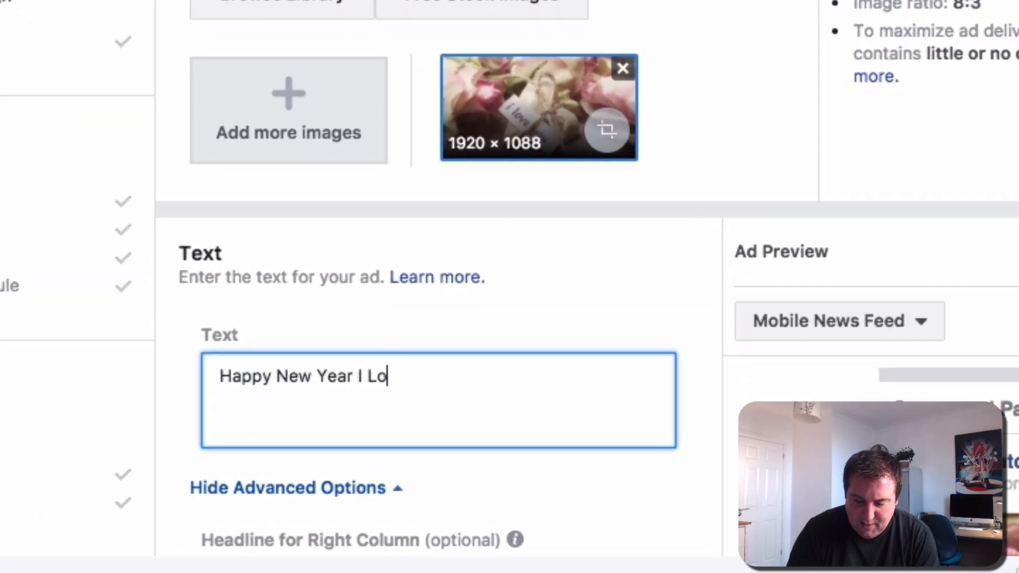
pyautogui.write('ve You All')
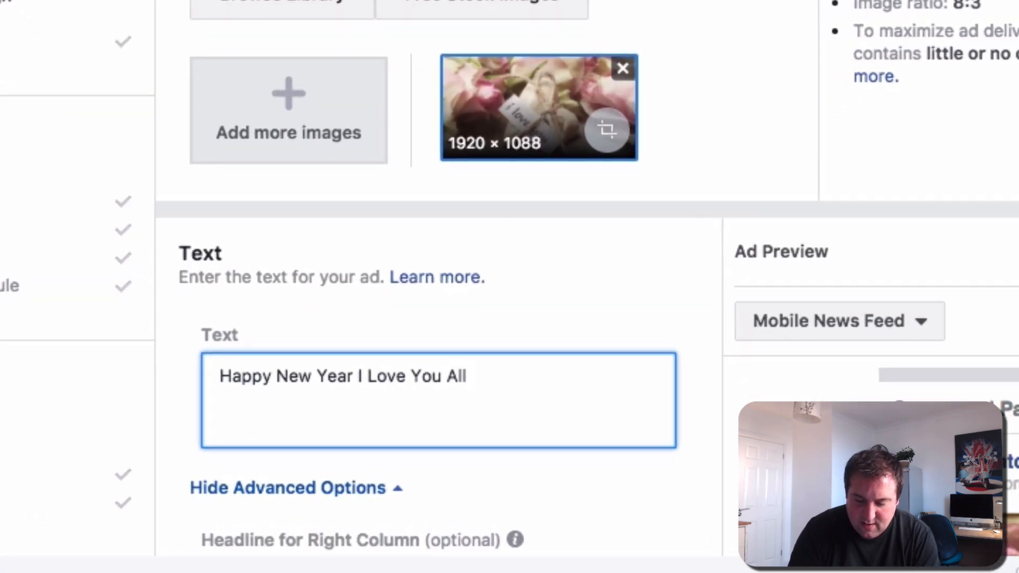
pyautogui.write('!')
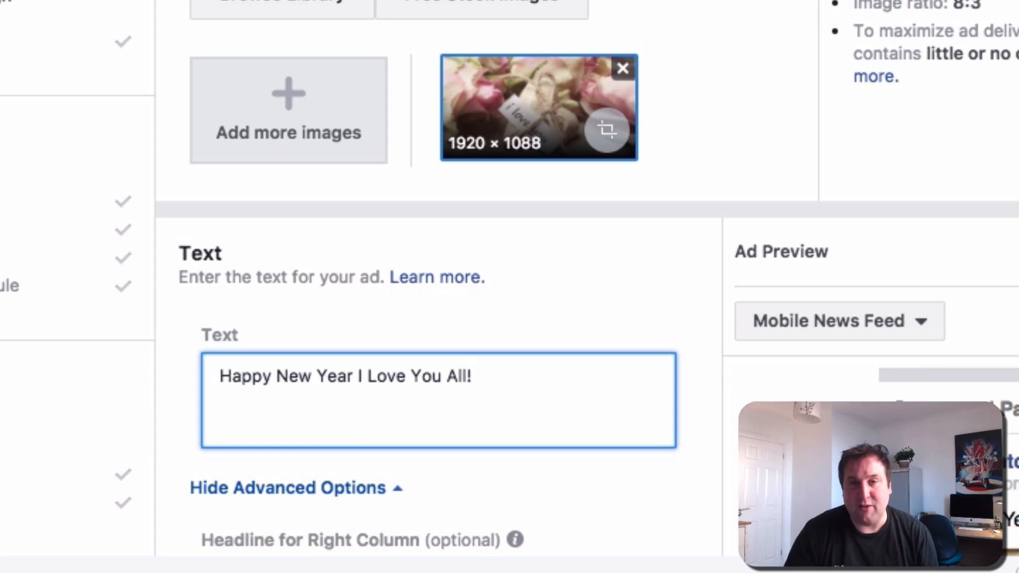
pyautogui.scroll(-3)
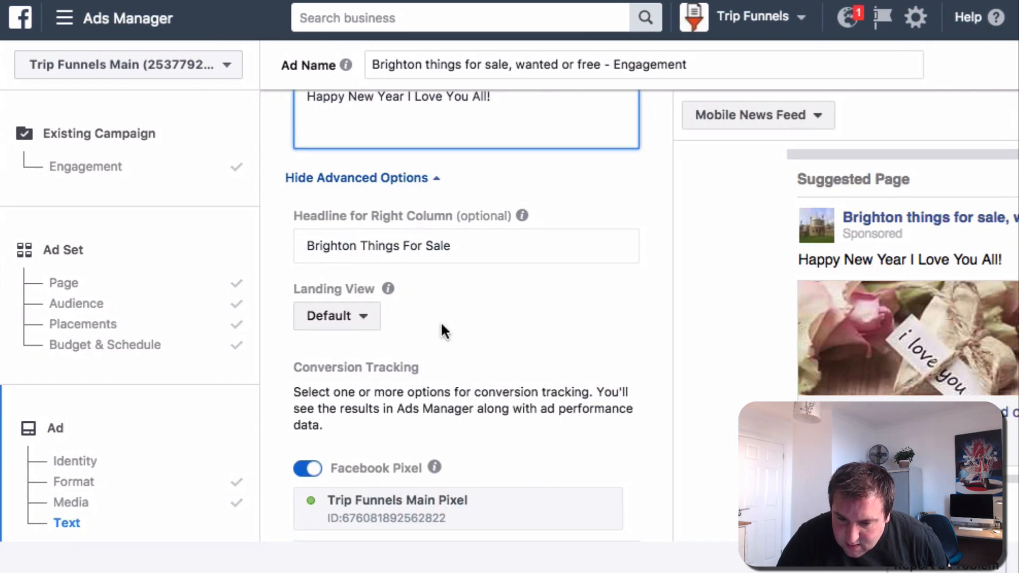
# Turn on Facebook Pixel conversion tracking for the ad
pyautogui.click(307, 469)
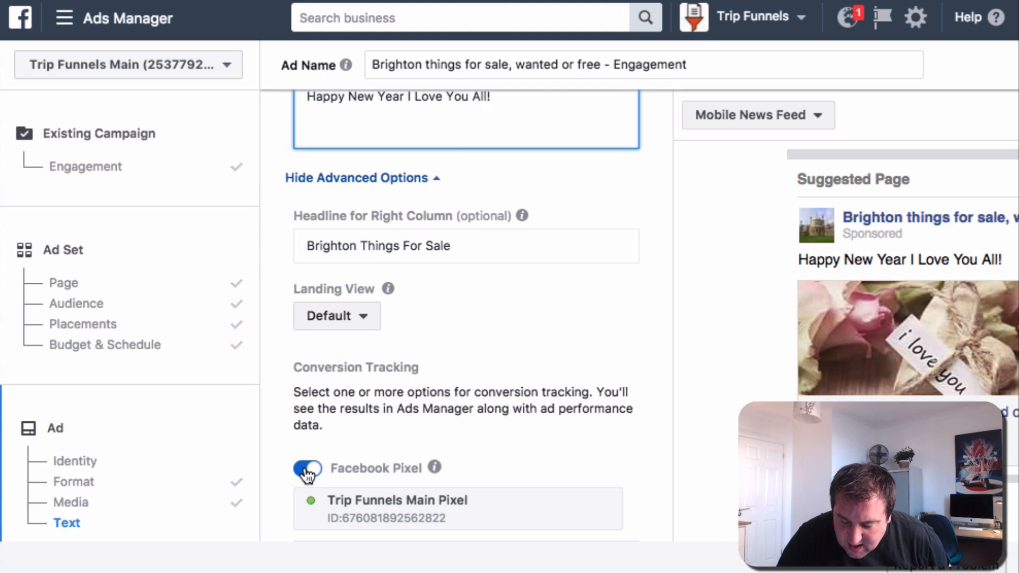
pyautogui.click(307, 468)
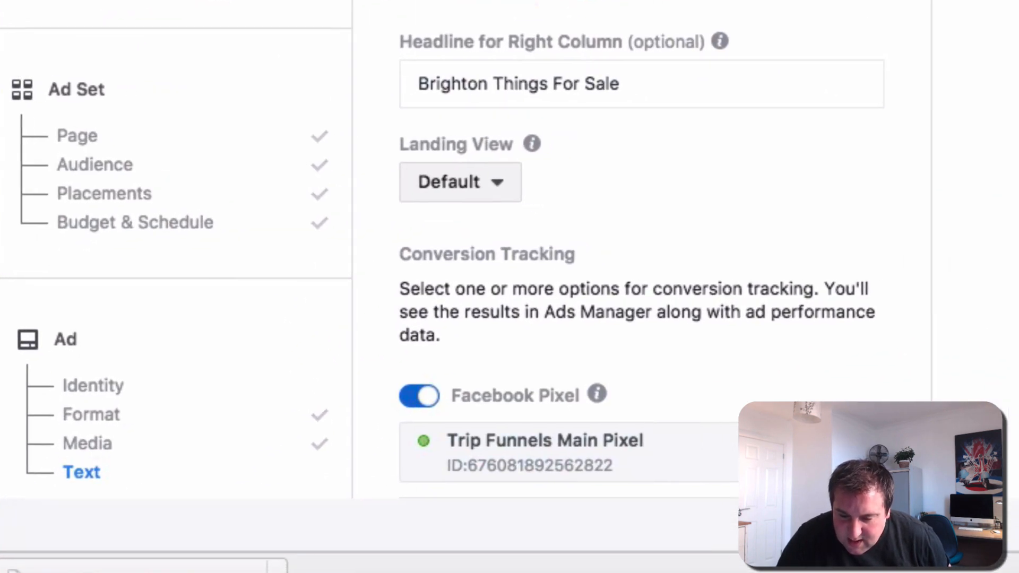
pyautogui.scroll(-3)
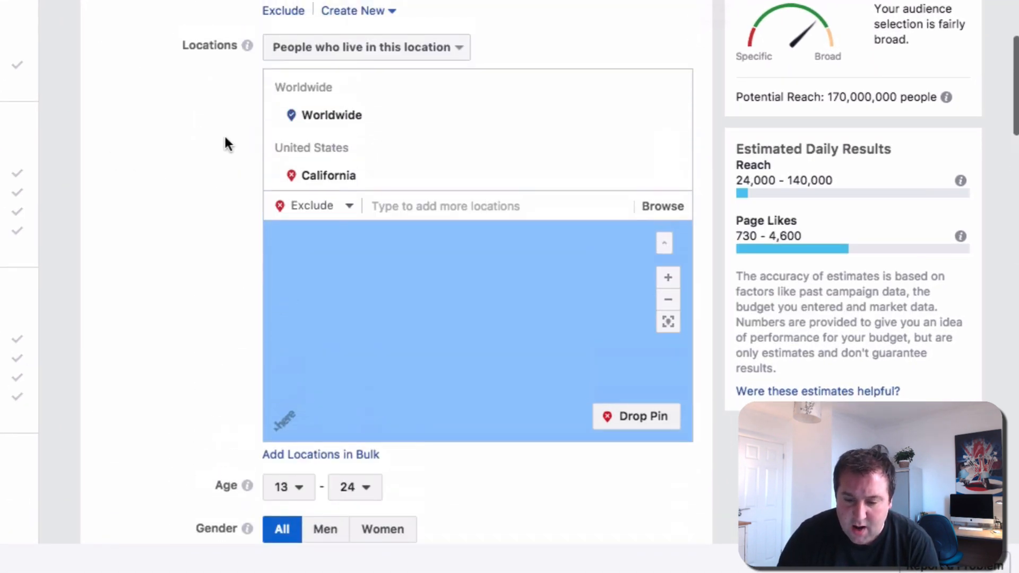
pyautogui.scroll(3)
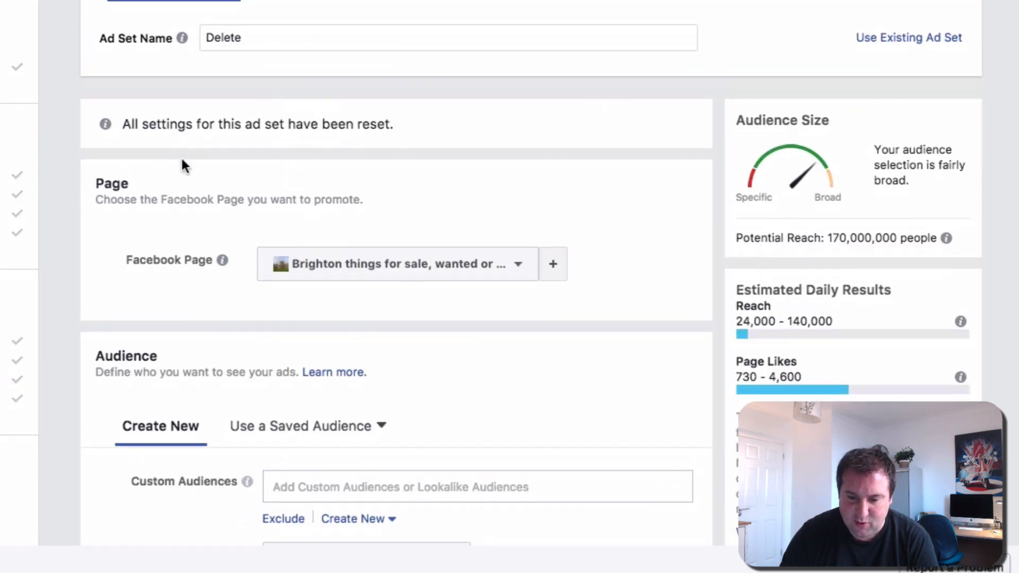
pyautogui.scroll(-3)
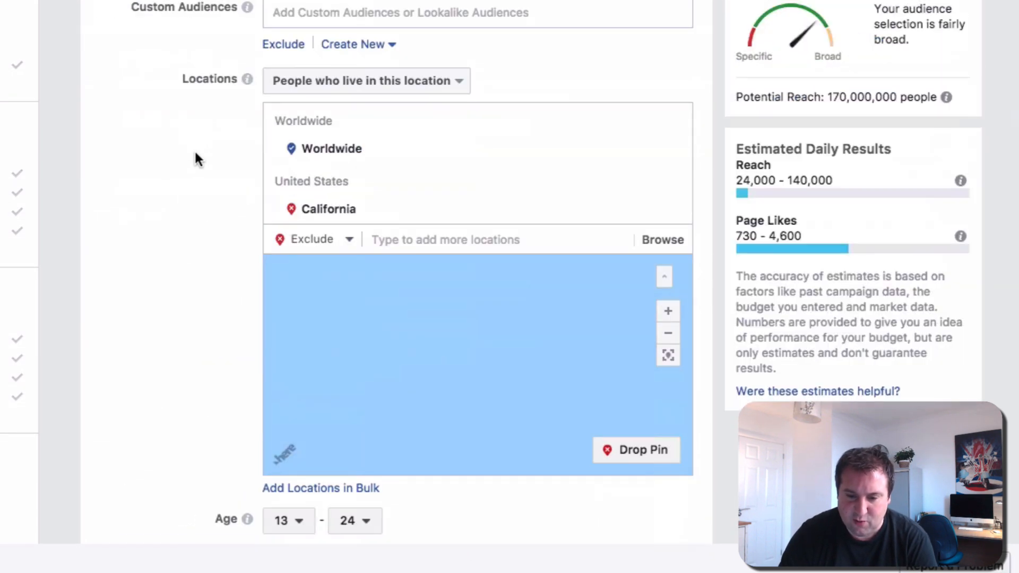
pyautogui.scroll(-3)
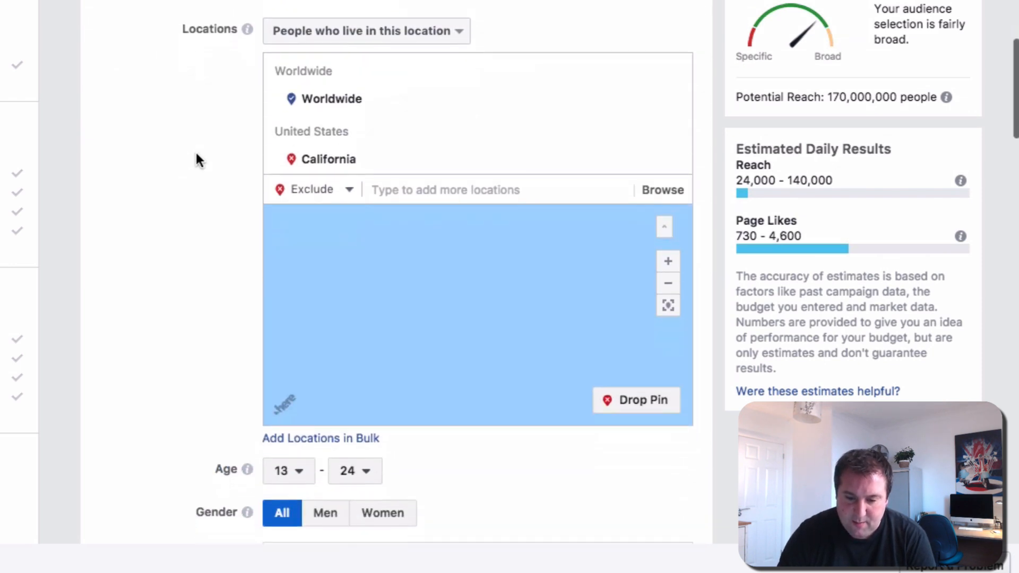
pyautogui.scroll(-3)
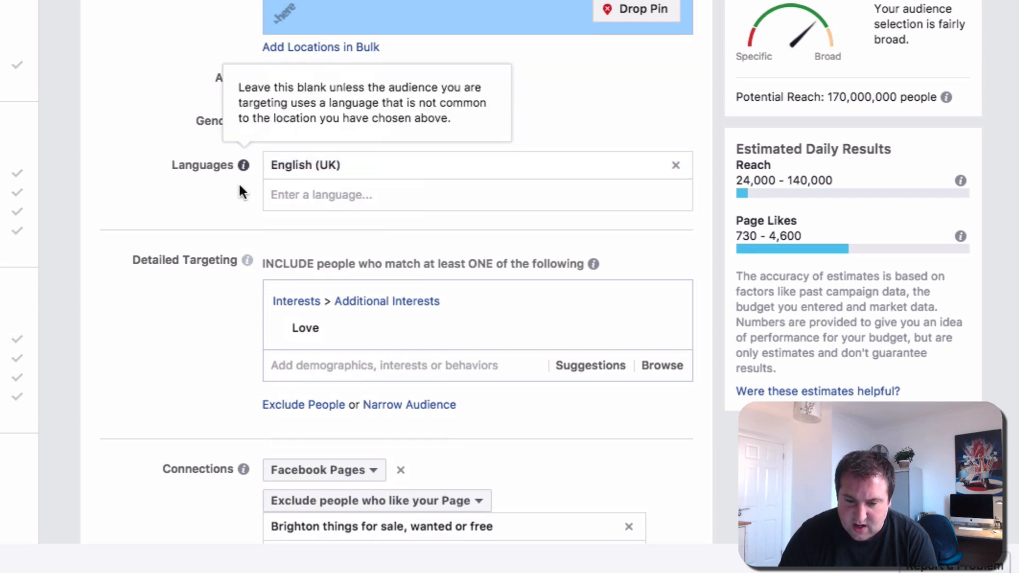
pyautogui.scroll(-3)
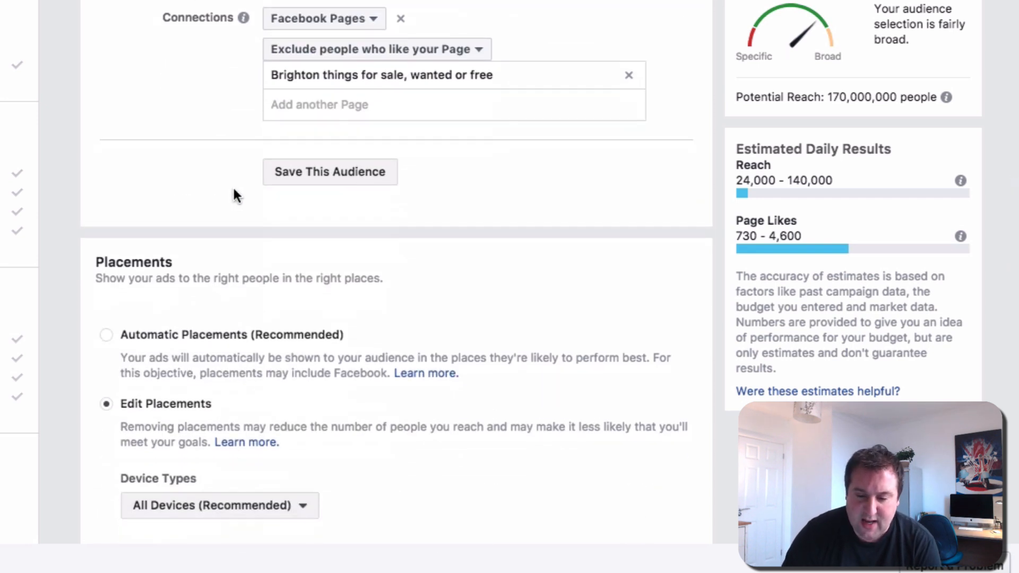
pyautogui.scroll(-3)
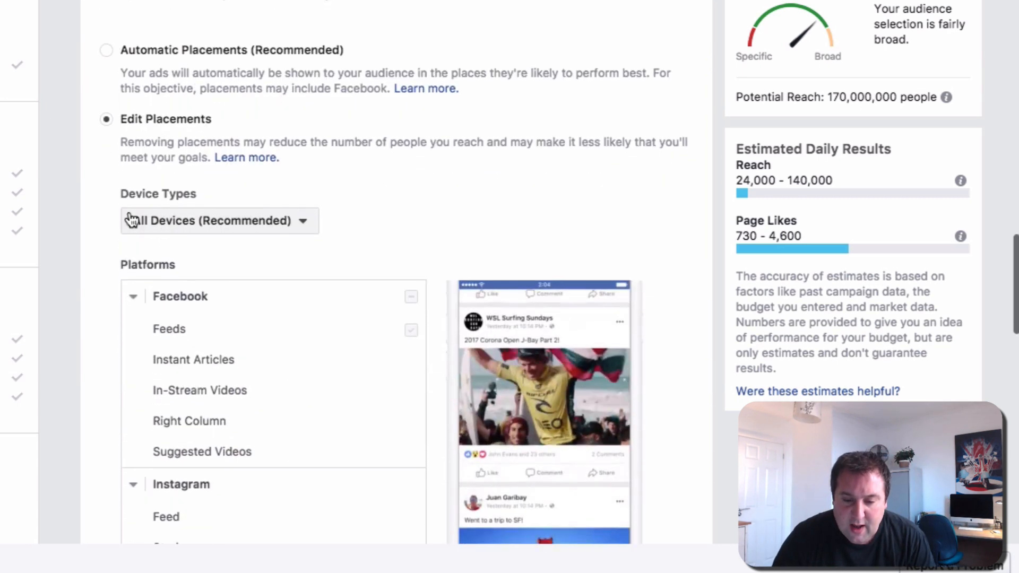
pyautogui.scroll(-3)
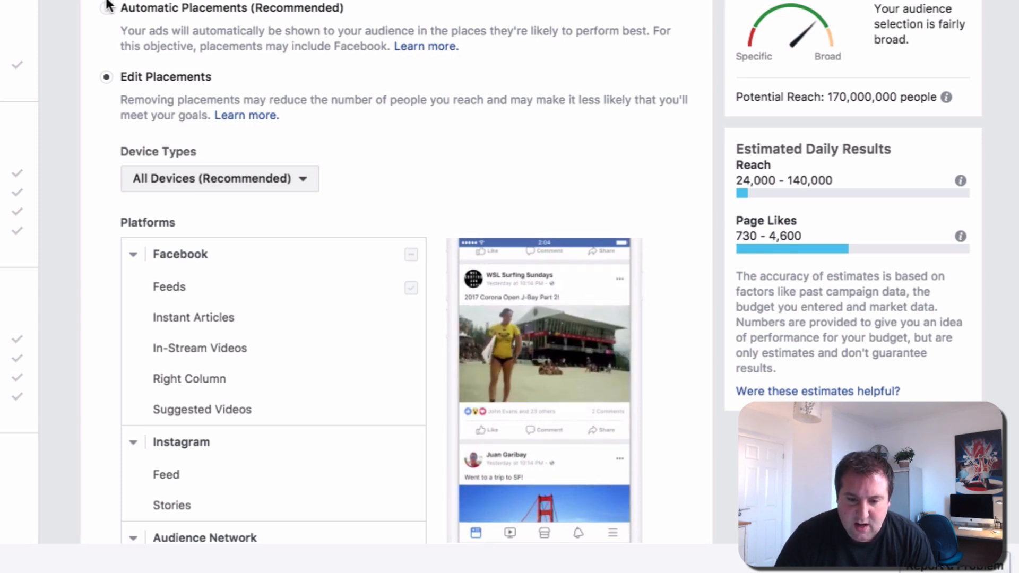
pyautogui.scroll(-3)
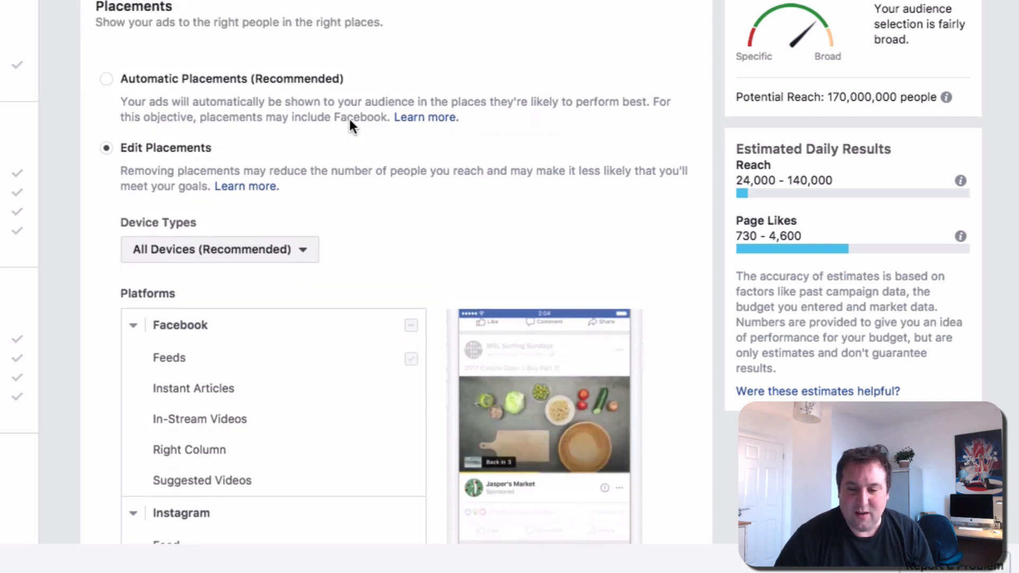
pyautogui.scroll(-3)
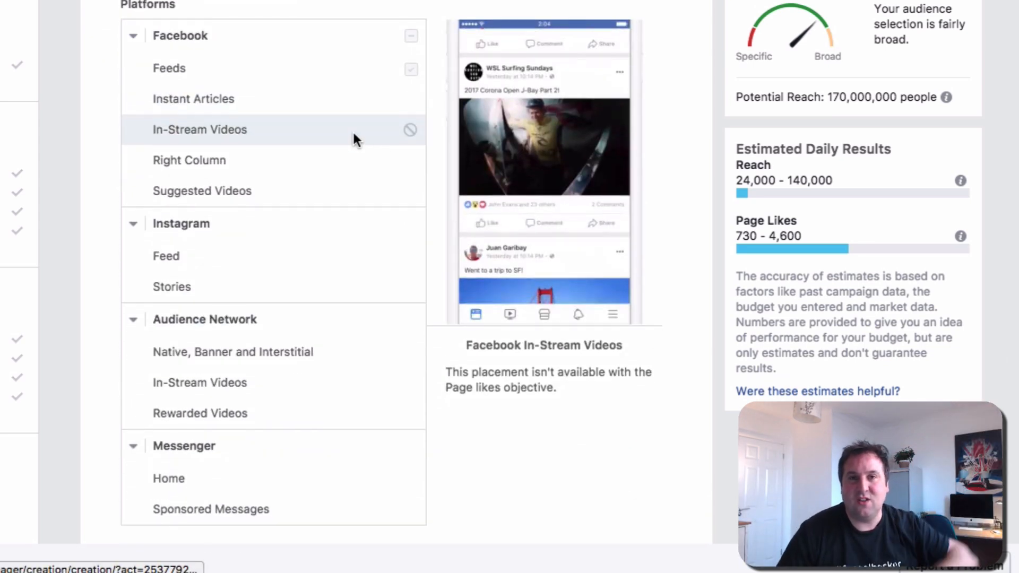
pyautogui.scroll(-3)
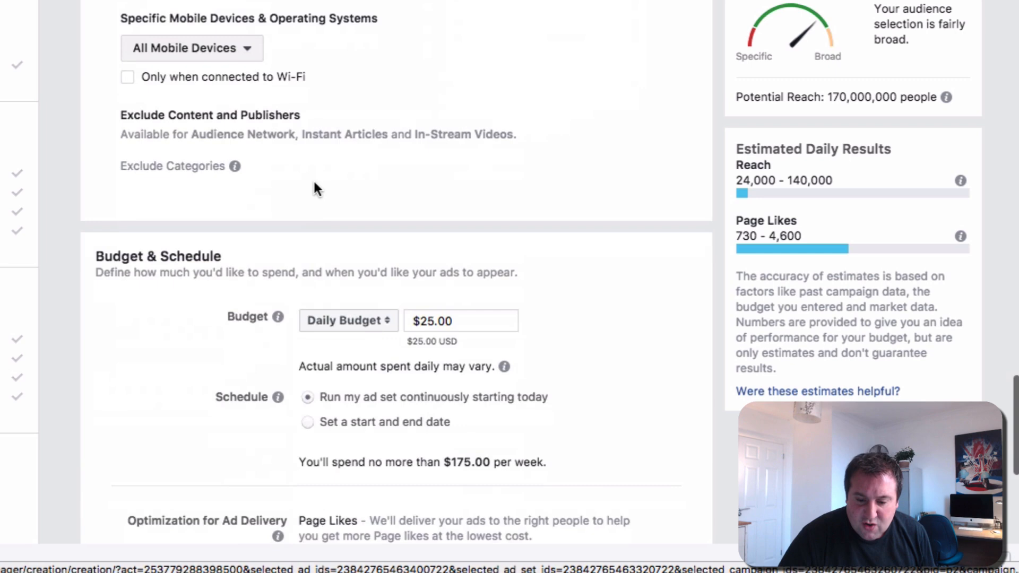
# Replace the $25.00 daily budget with 5.00, capping weekly spend at $35
pyautogui.scroll(-3)
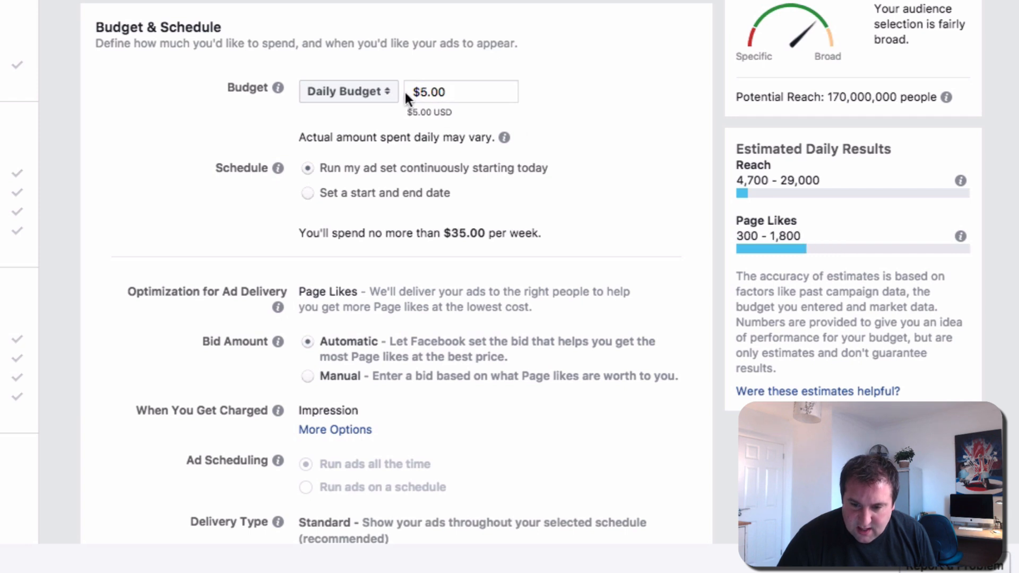
pyautogui.moveTo(788, 131)
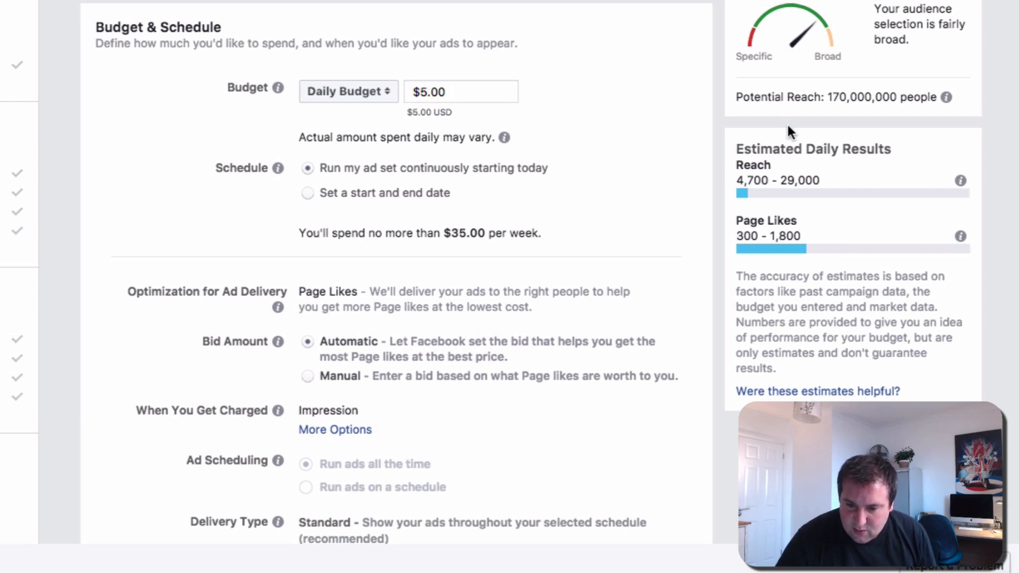
pyautogui.moveTo(623, 162)
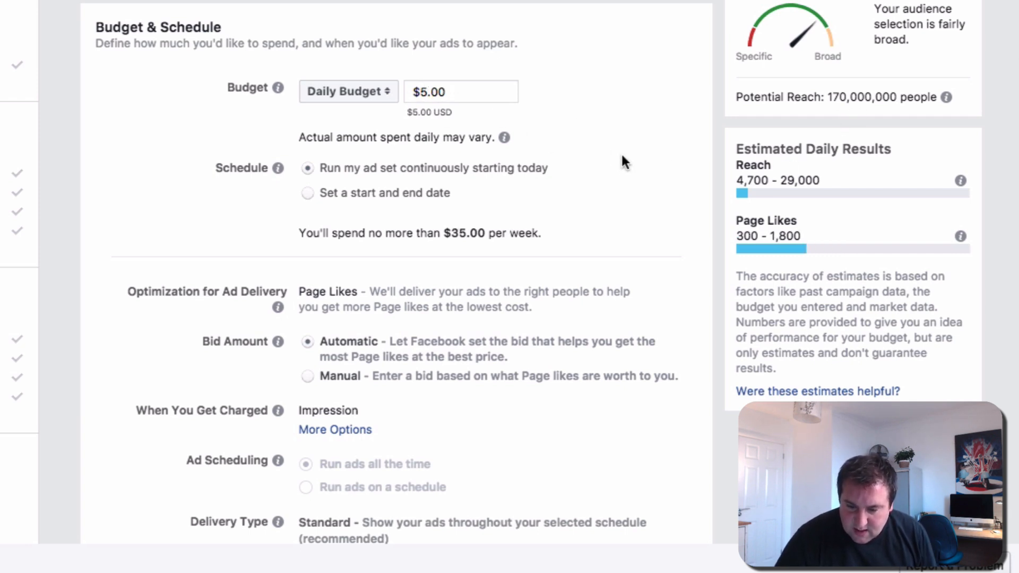
pyautogui.scroll(-3)
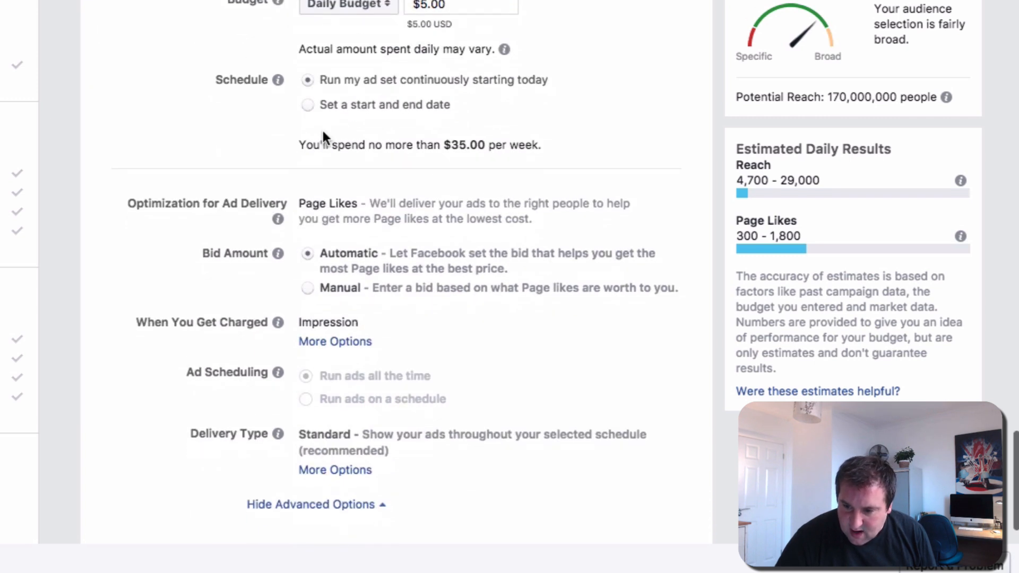
pyautogui.moveTo(387, 354)
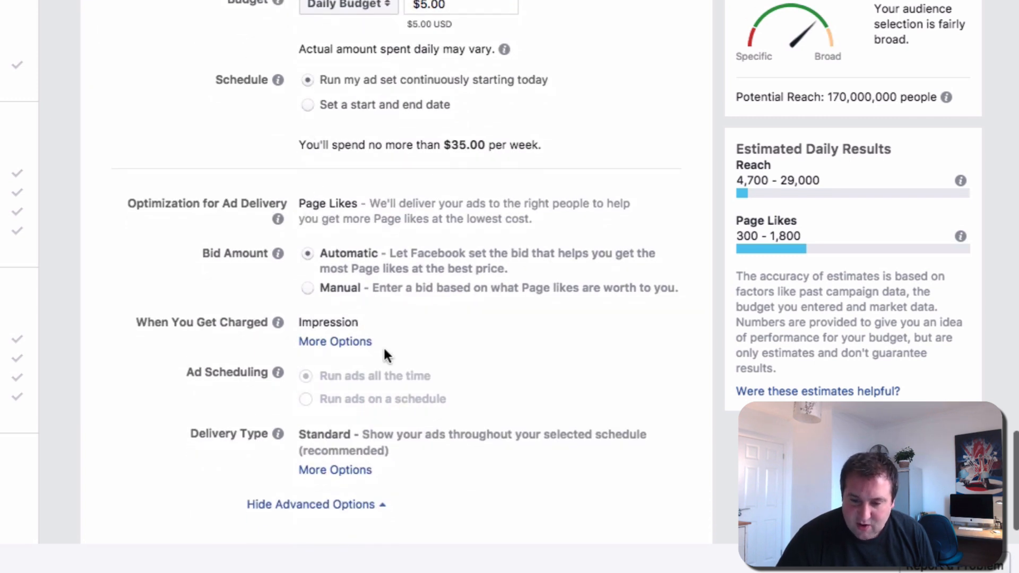
pyautogui.scroll(-3)
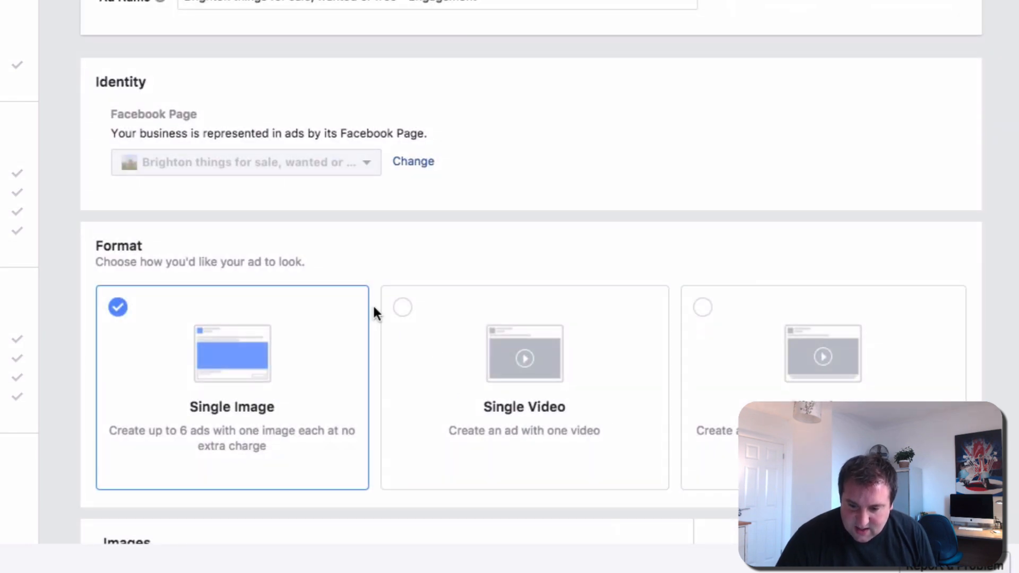
# Add the free stock 'i love you' letterpress heart image and empty the ad text
pyautogui.scroll(-3)
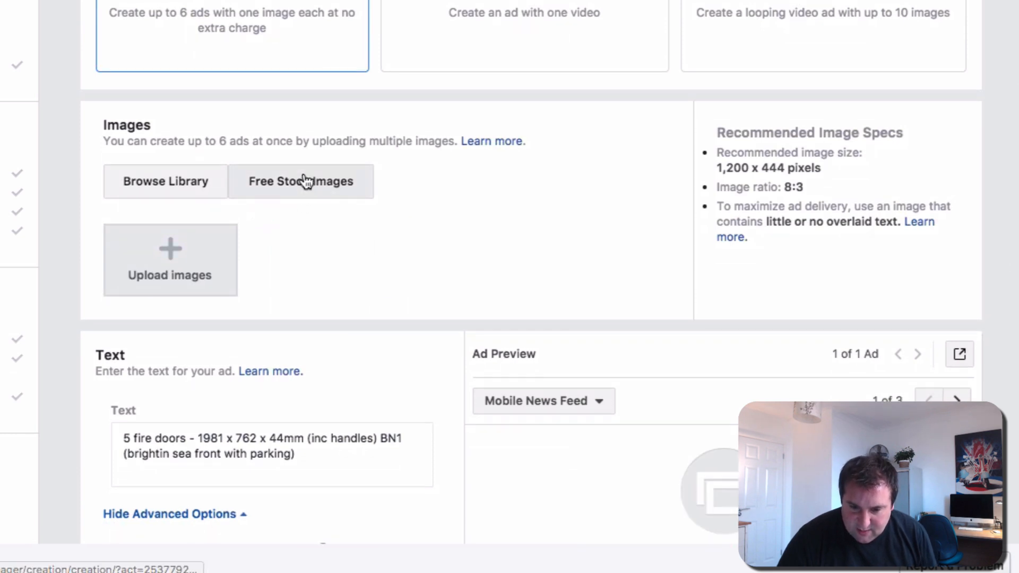
pyautogui.click(301, 180)
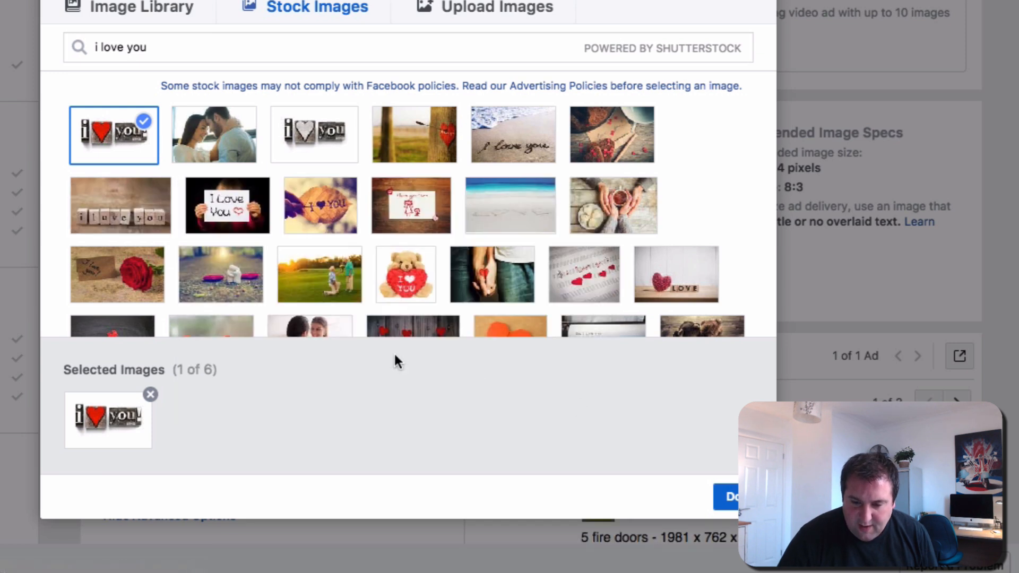
pyautogui.click(731, 498)
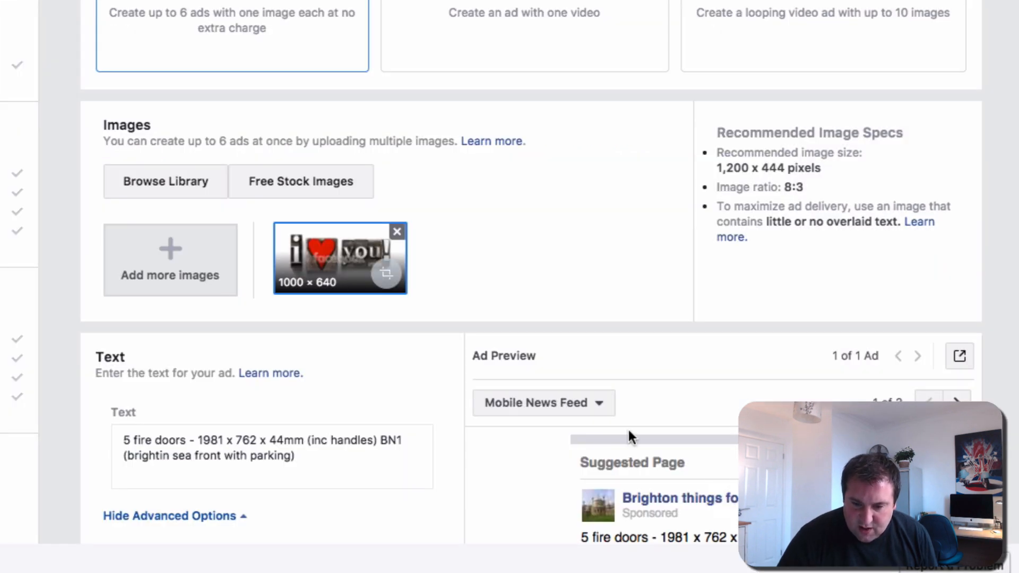
pyautogui.moveTo(576, 380)
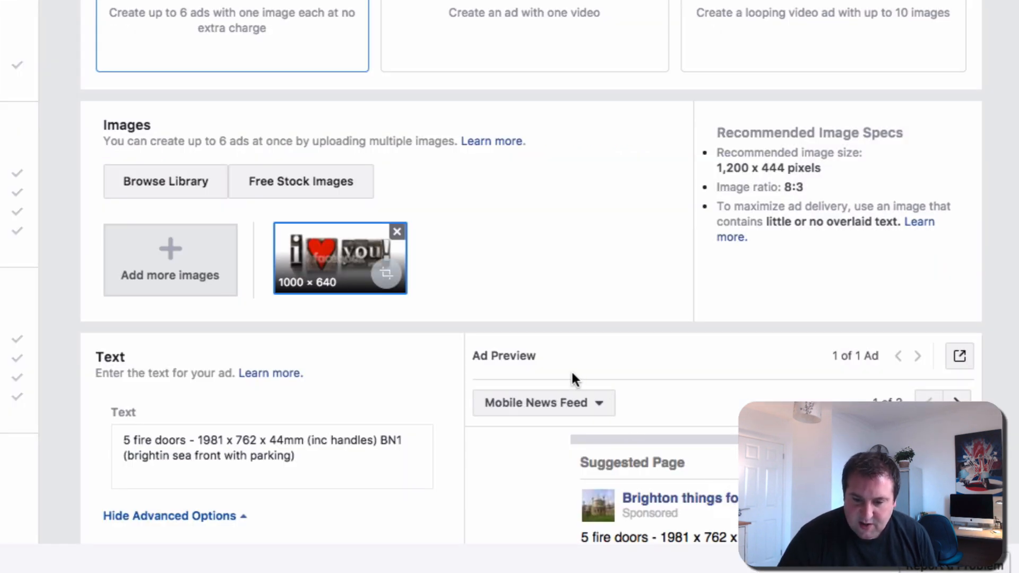
pyautogui.moveTo(453, 278)
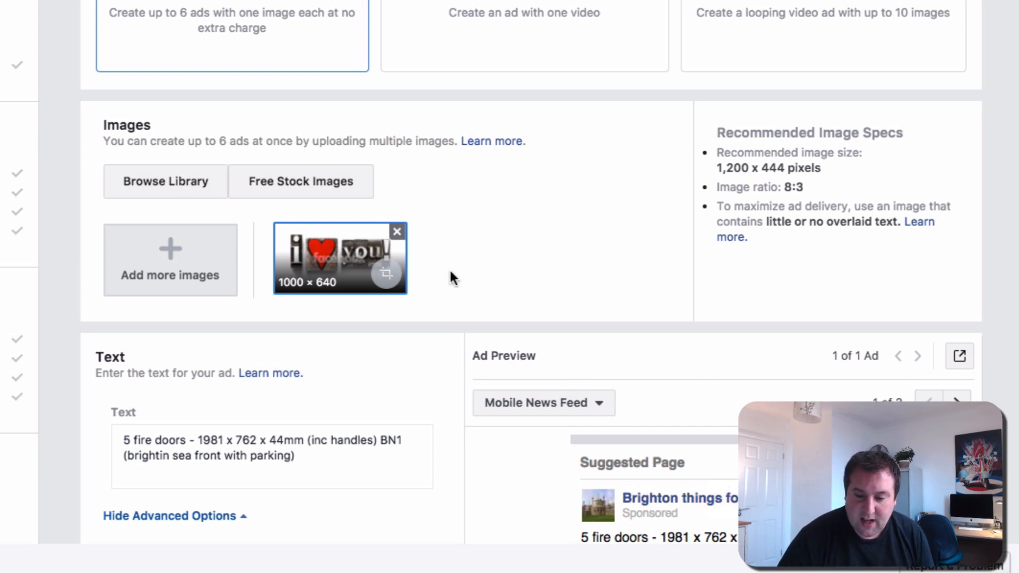
pyautogui.scroll(-3)
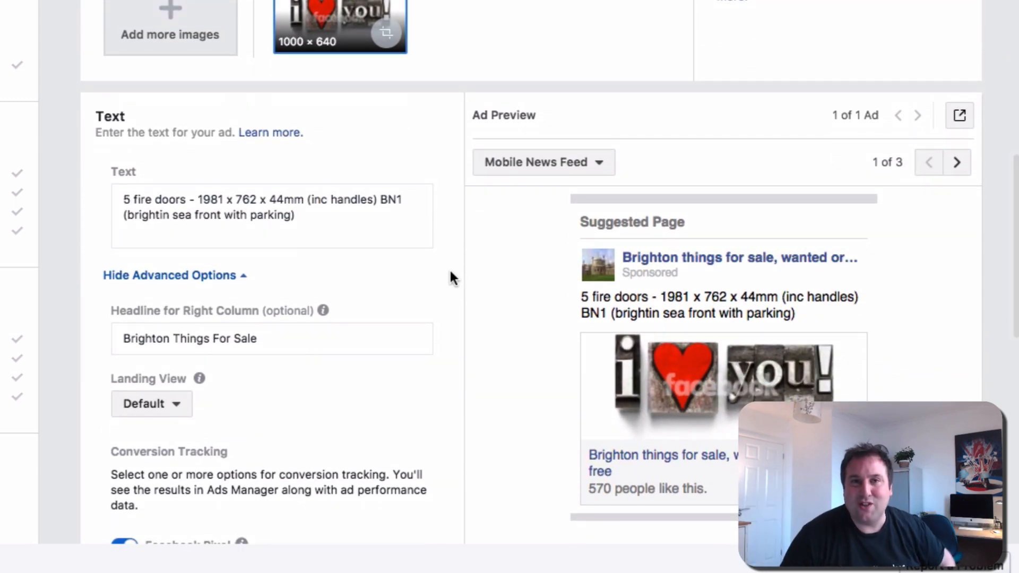
pyautogui.scroll(-3)
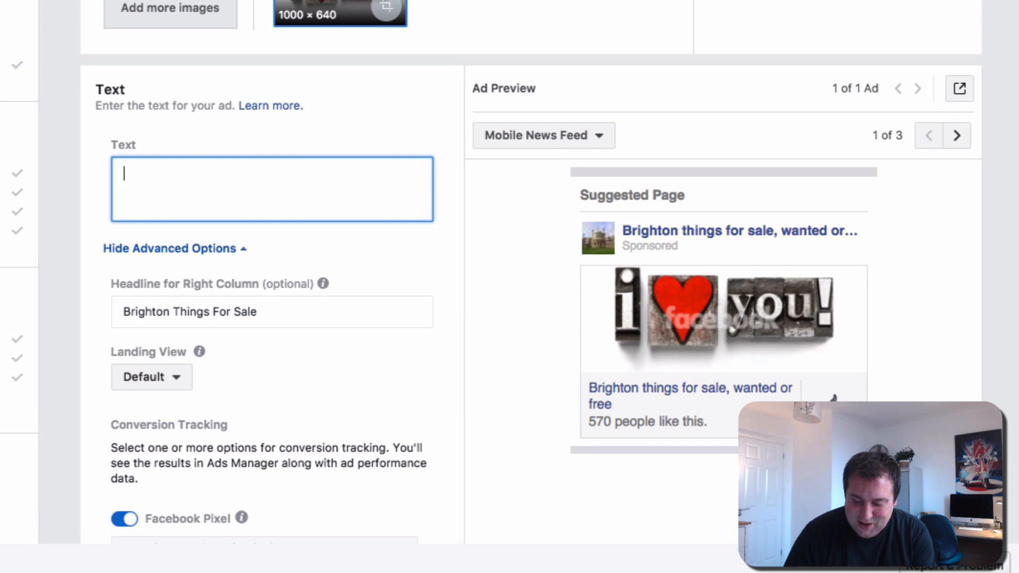
# Enter ad text 'Happy New Yer We Love You All!' and right-column headline 'Happy New Year'
pyautogui.write('Happy New')
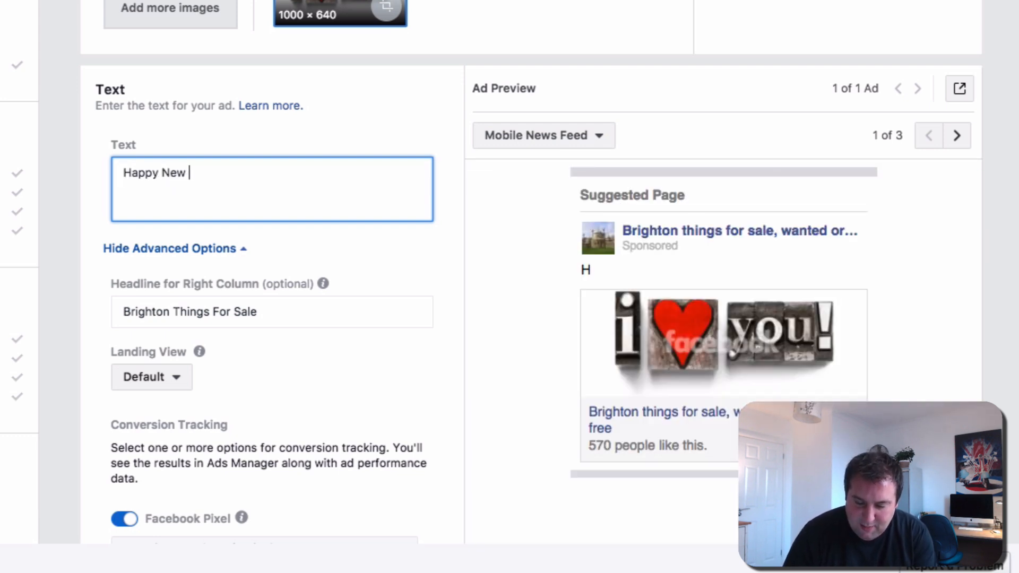
pyautogui.write('Yer We Love You All')
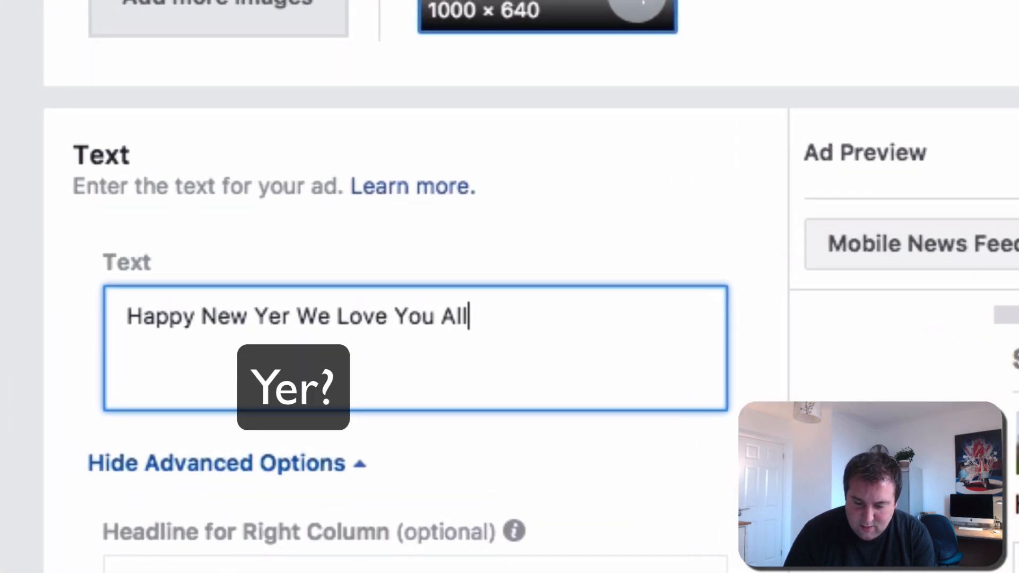
pyautogui.write('!')
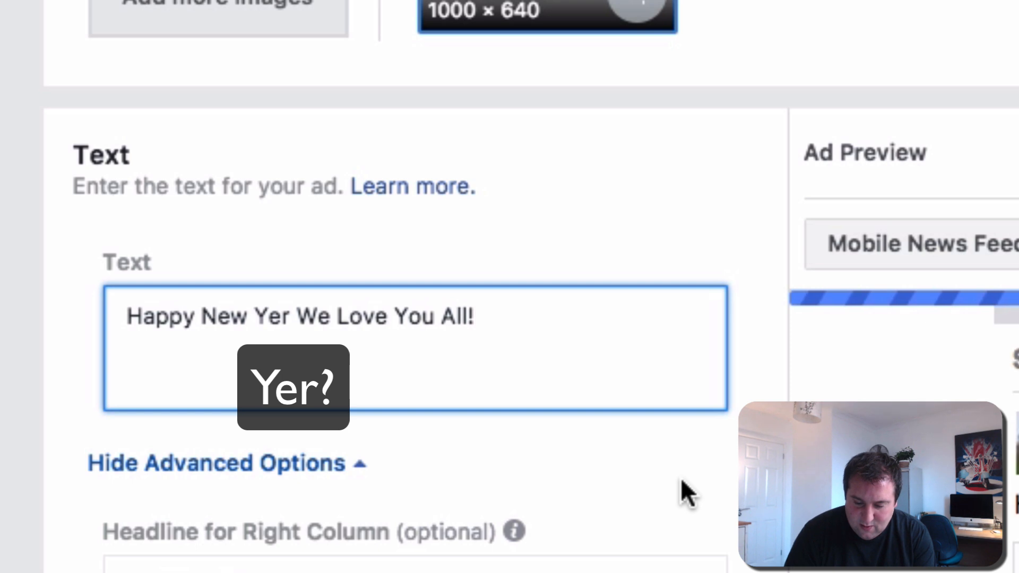
pyautogui.scroll(-3)
pyautogui.write('Happy New Year')
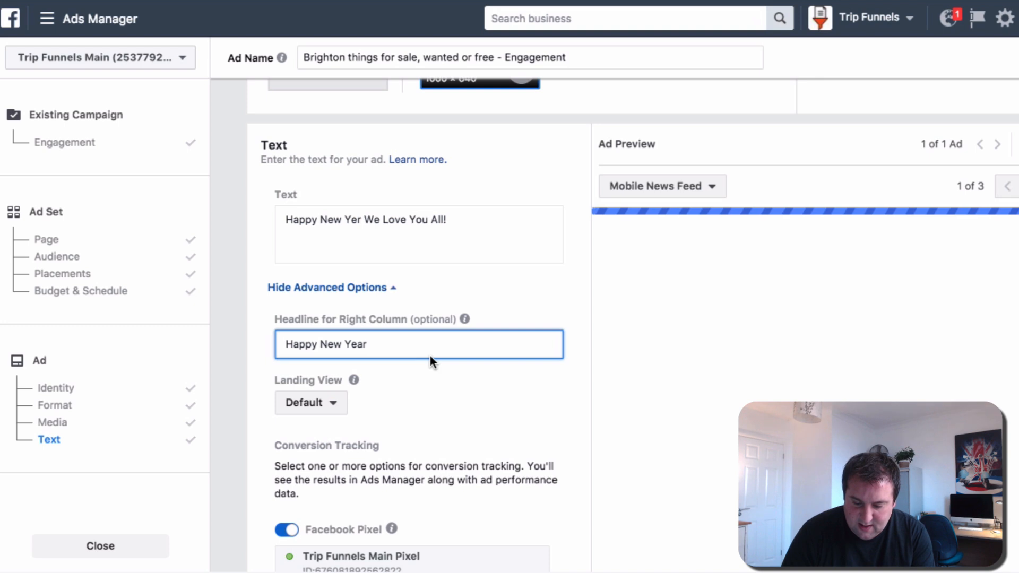
pyautogui.scroll(-3)
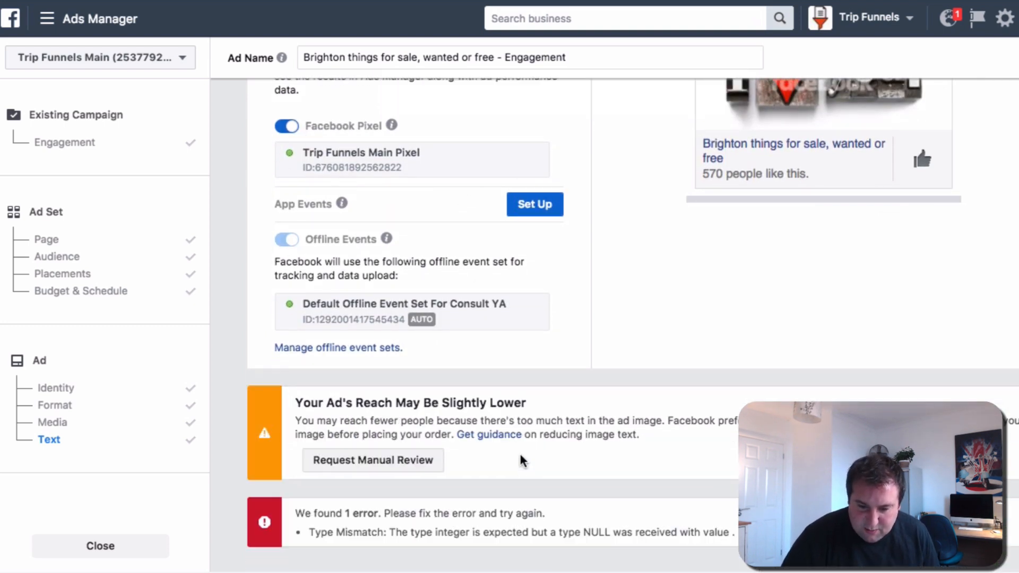
pyautogui.scroll(-3)
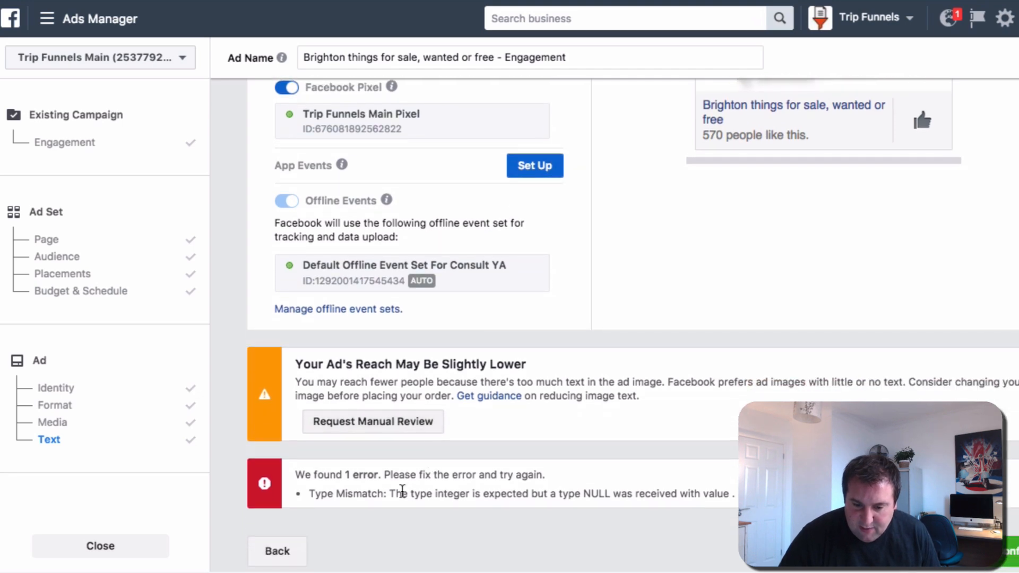